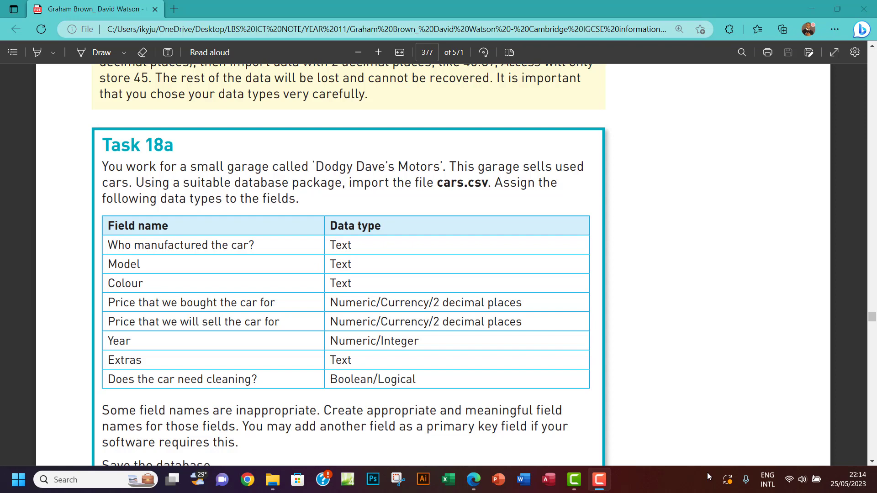
mouse_move(221, 179)
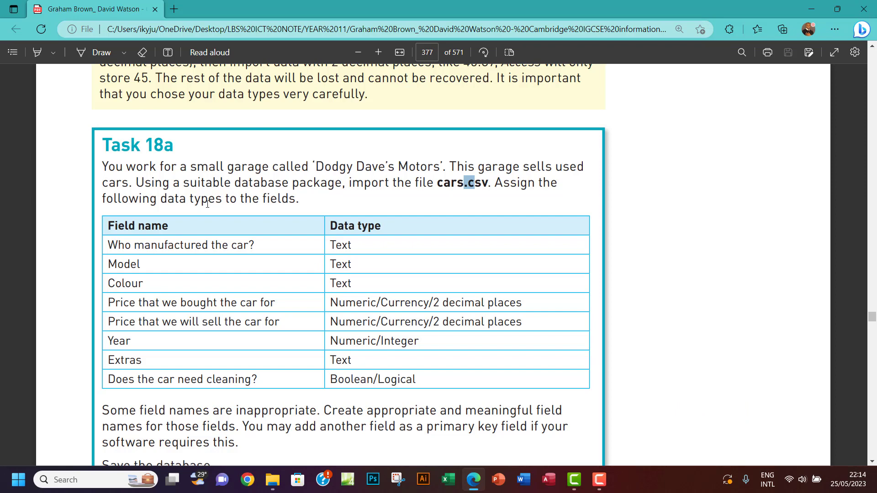
- Create a new Access database named IGCSE ICT 2023_2025 in the Chapter 18 folder and open it
scroll(down, 3)
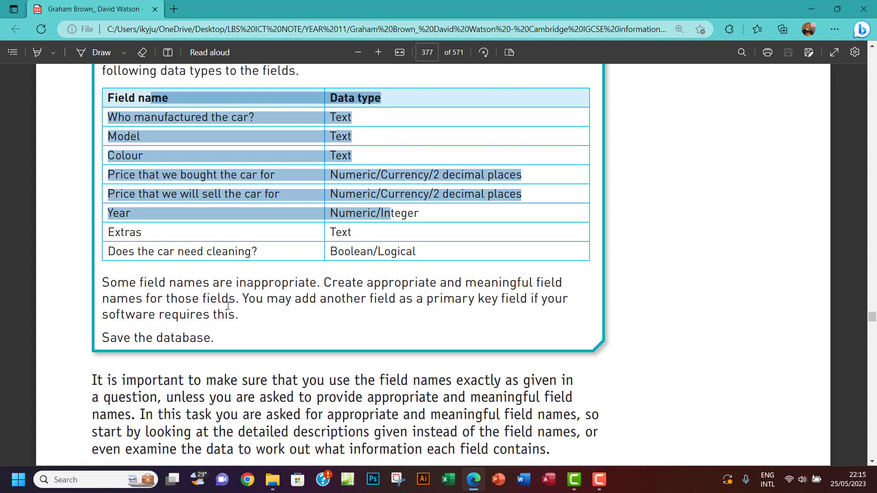
mouse_move(410, 306)
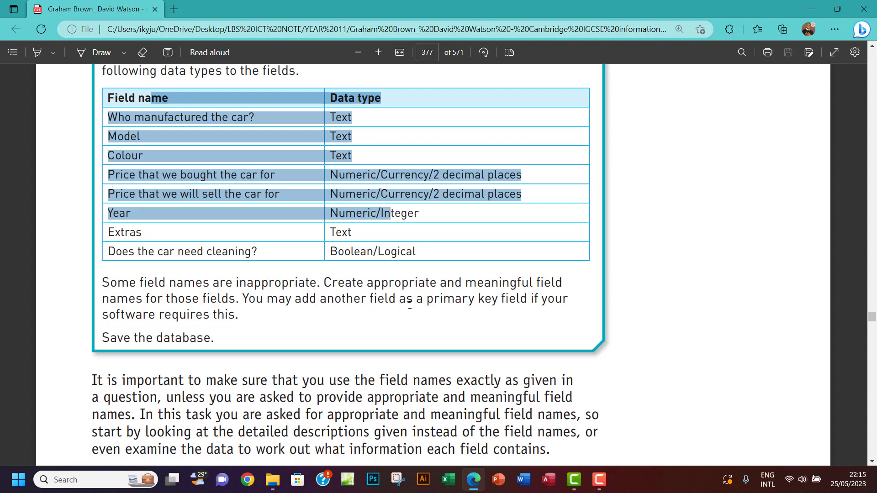
mouse_move(439, 305)
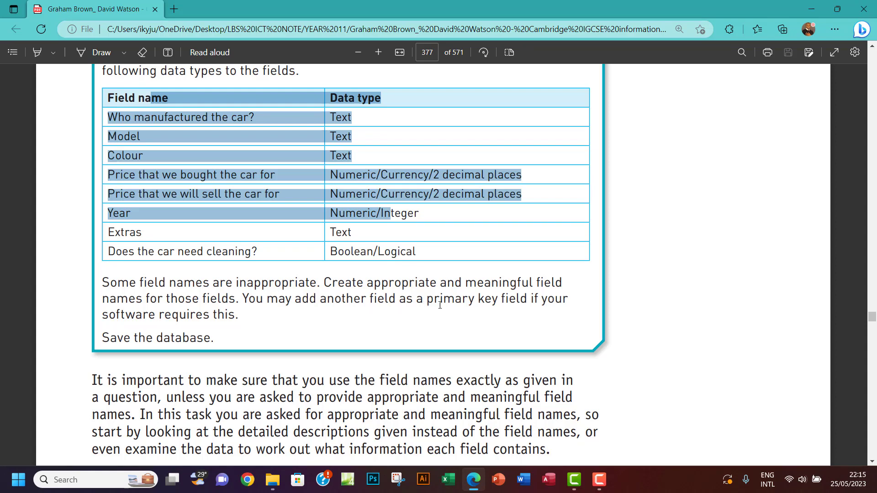
mouse_move(232, 318)
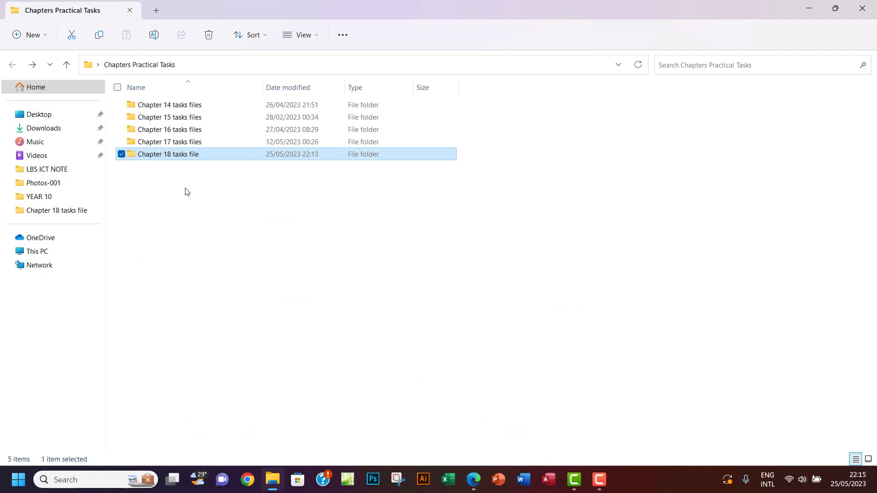
mouse_move(211, 183)
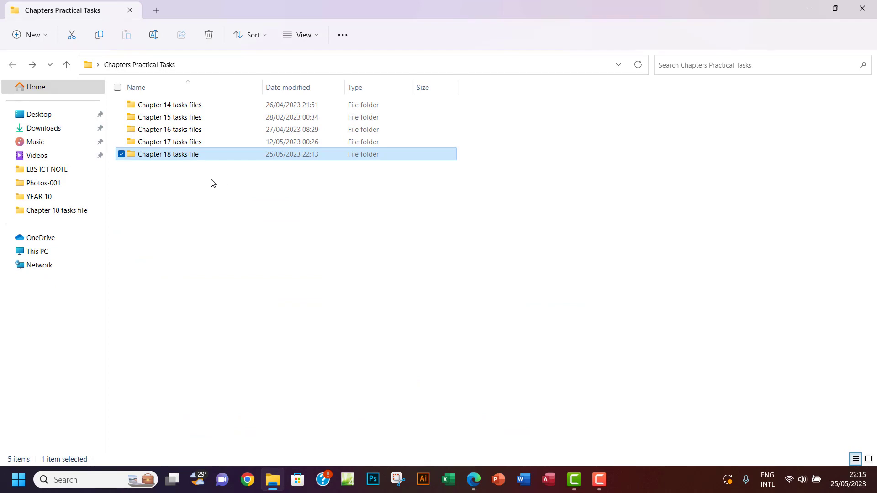
mouse_move(158, 155)
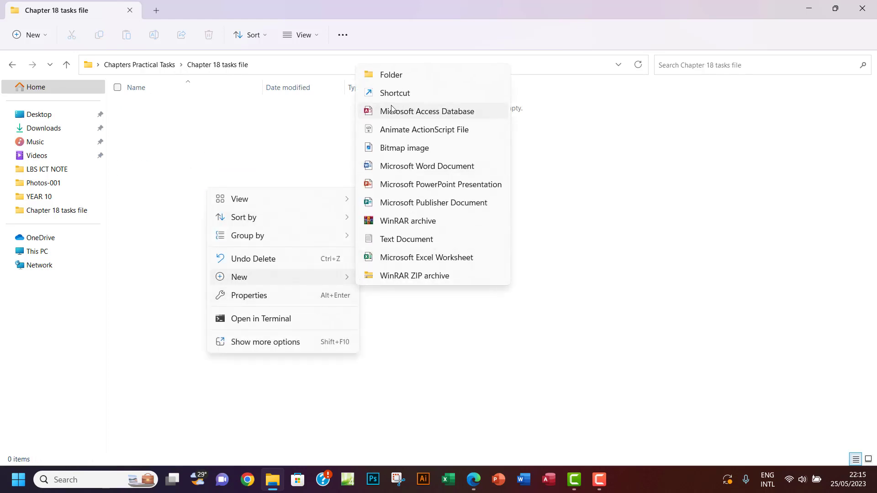
click(427, 111)
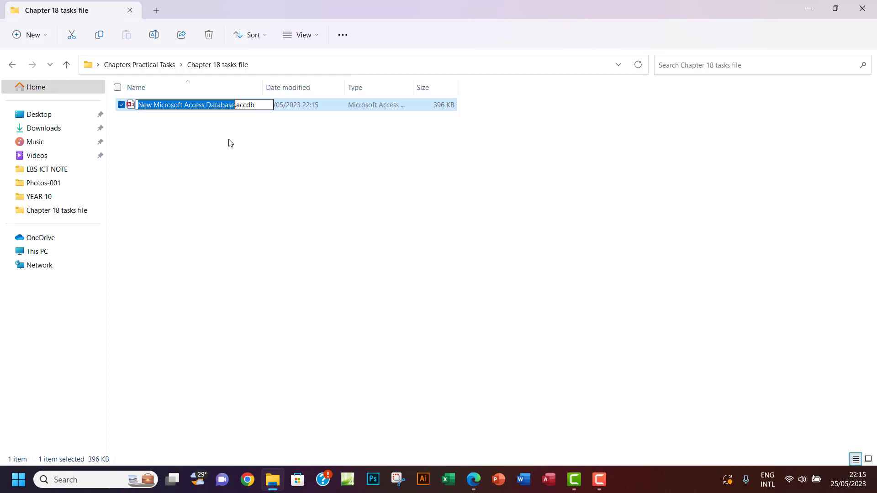
text(IGCSE ICT 2023_2025.accdb)
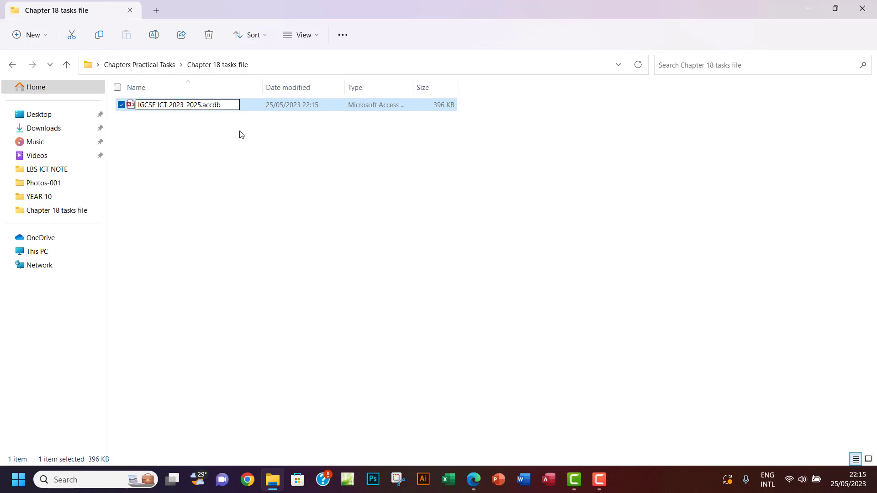
mouse_move(233, 167)
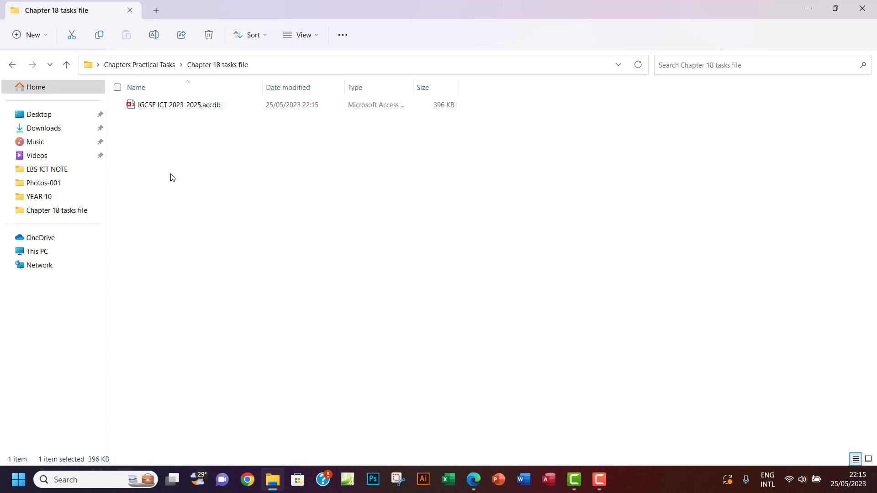
double_click(178, 104)
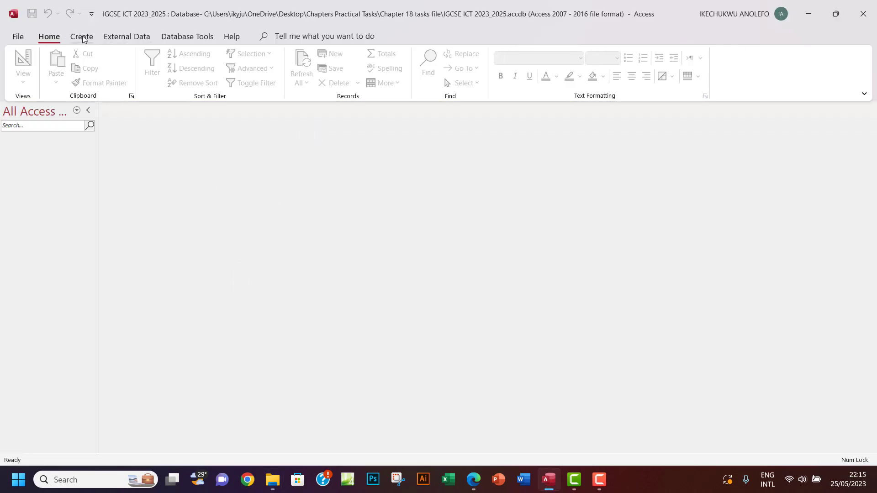
- Start a text-file import from External Data > New Data Source and browse for the file
click(126, 36)
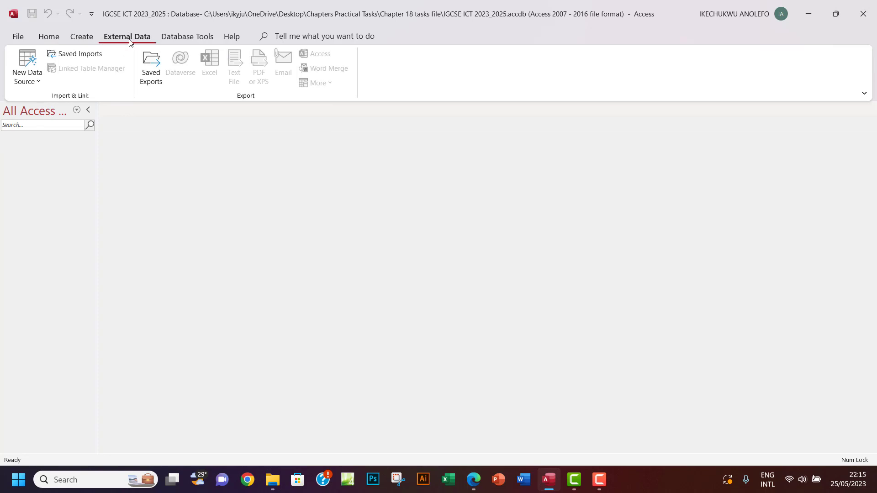
click(27, 67)
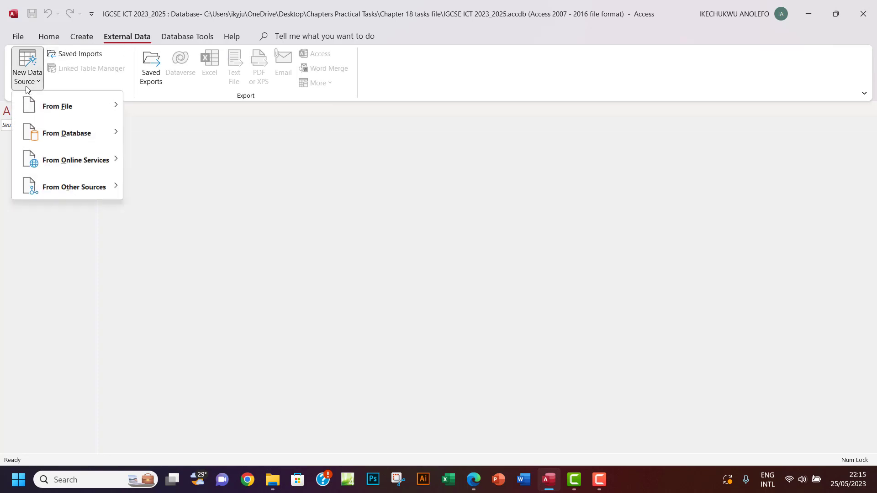
mouse_move(56, 106)
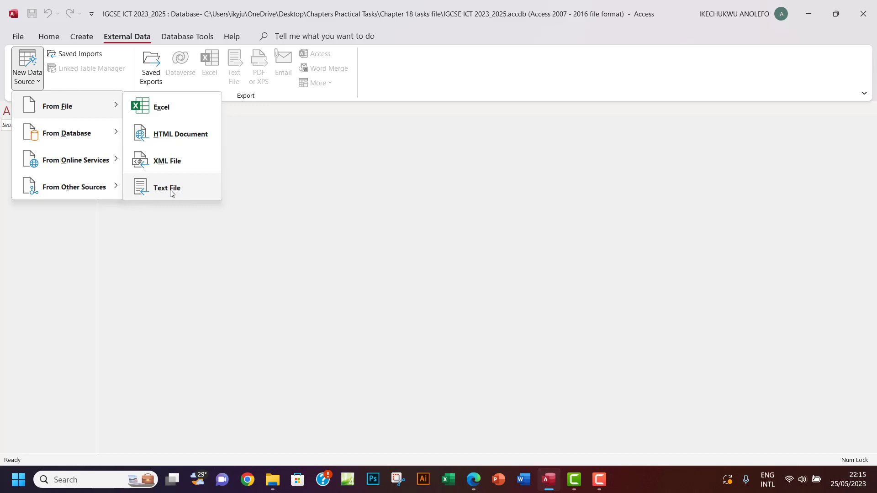
click(166, 188)
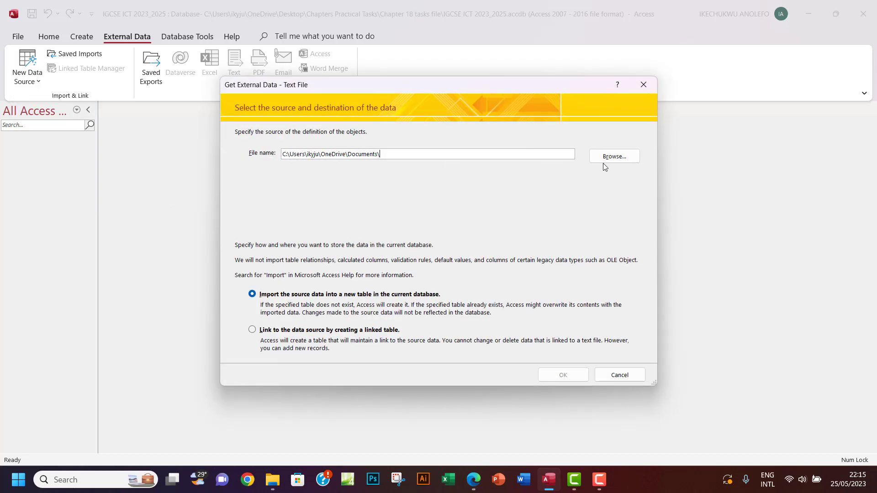
click(613, 156)
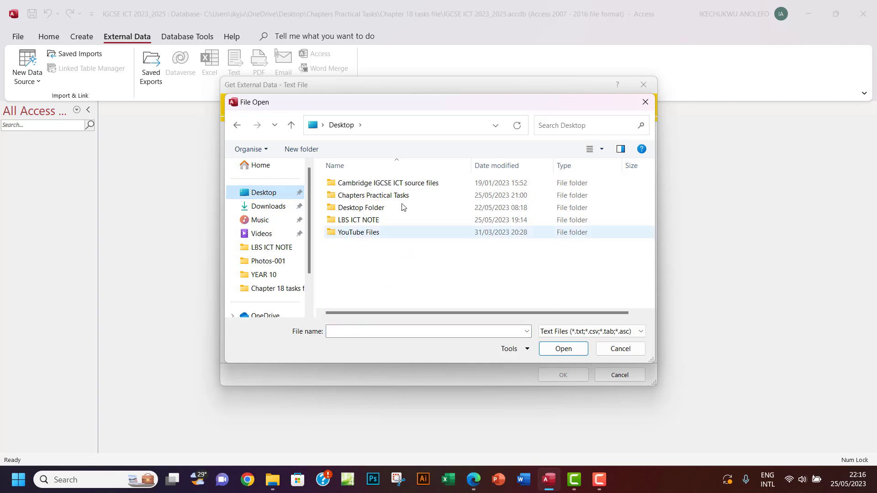
- Navigate into the Cambridge IGCSE ICT source files, Chapter 18, and choose cars.csv
double_click(389, 183)
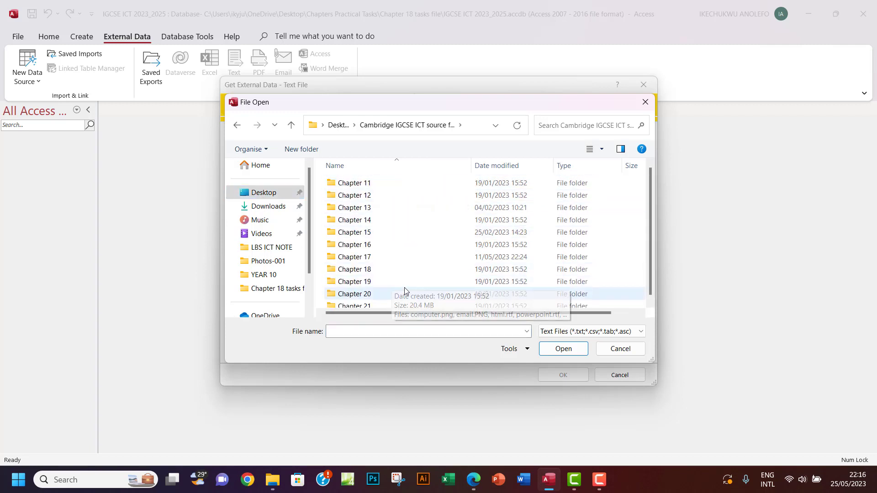
double_click(355, 269)
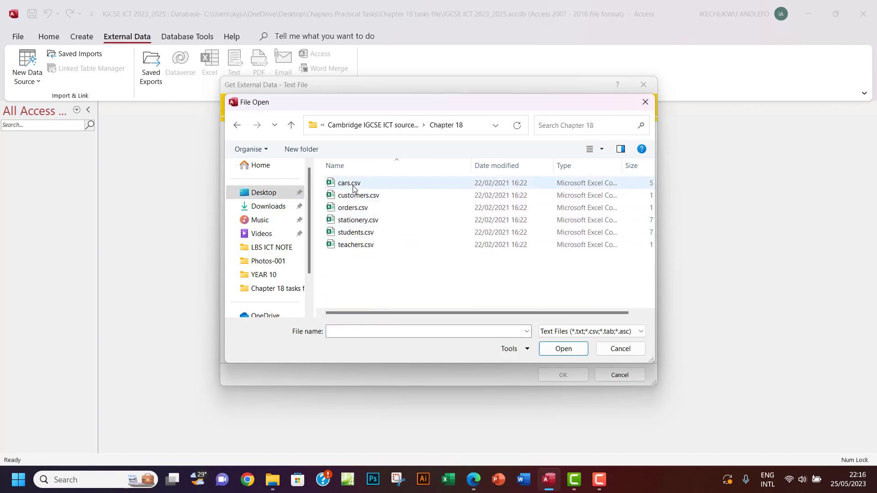
click(563, 348)
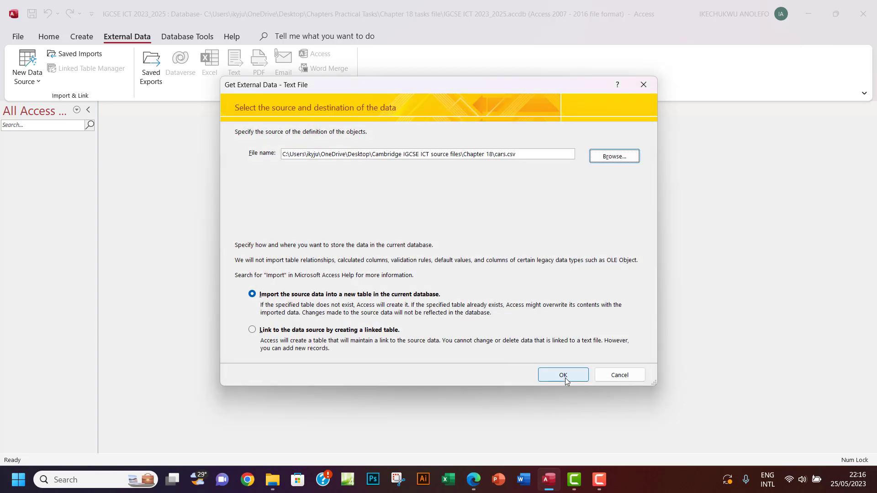
- Run the import wizard with first row as field names, finishing into a Cars table
click(562, 375)
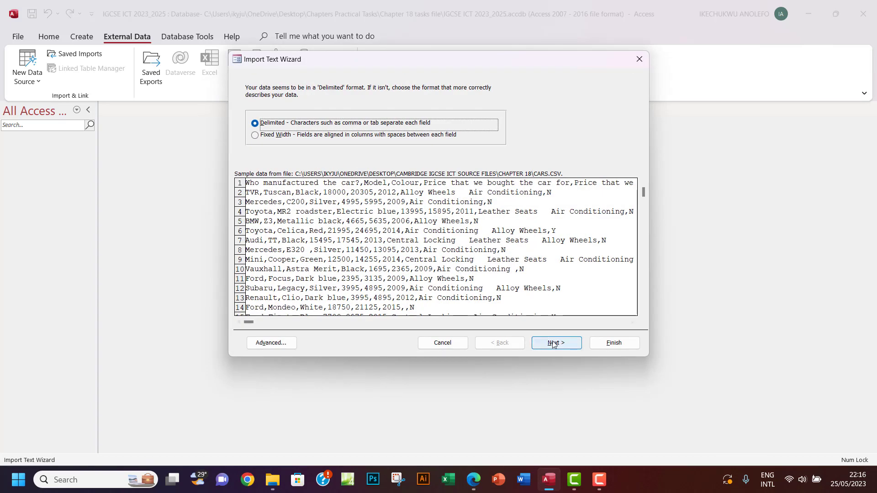
click(555, 343)
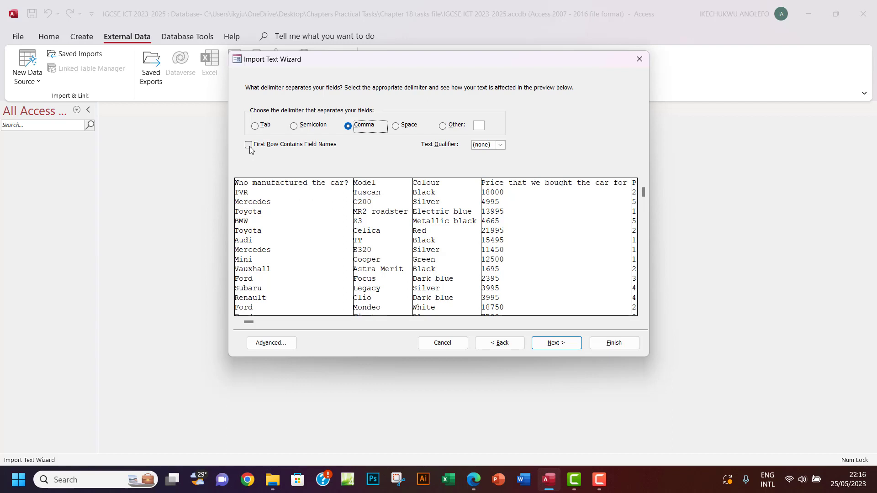
click(249, 146)
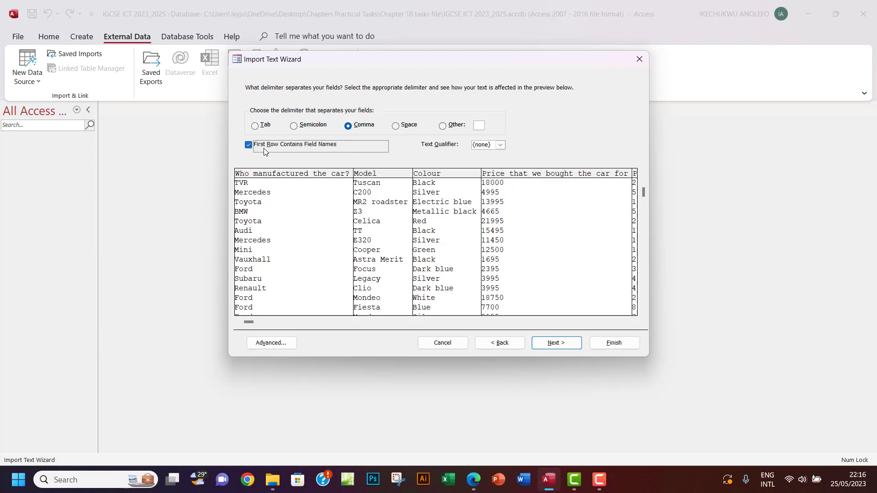
mouse_move(274, 155)
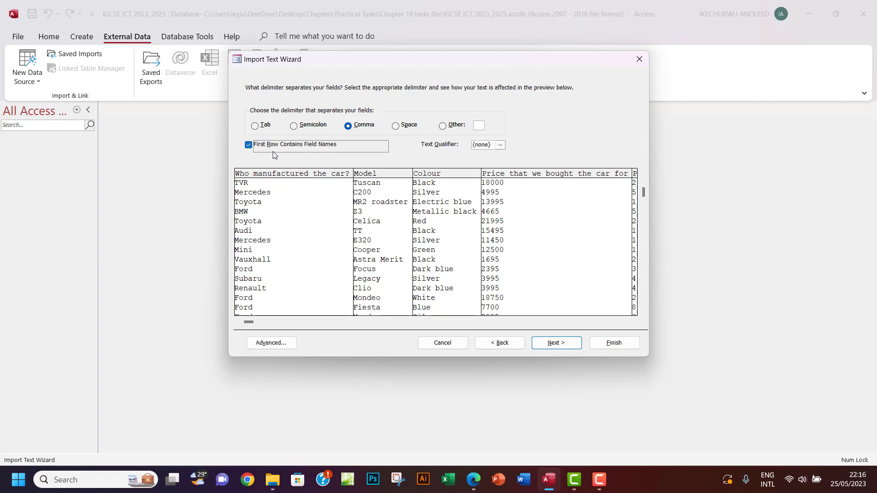
mouse_move(375, 157)
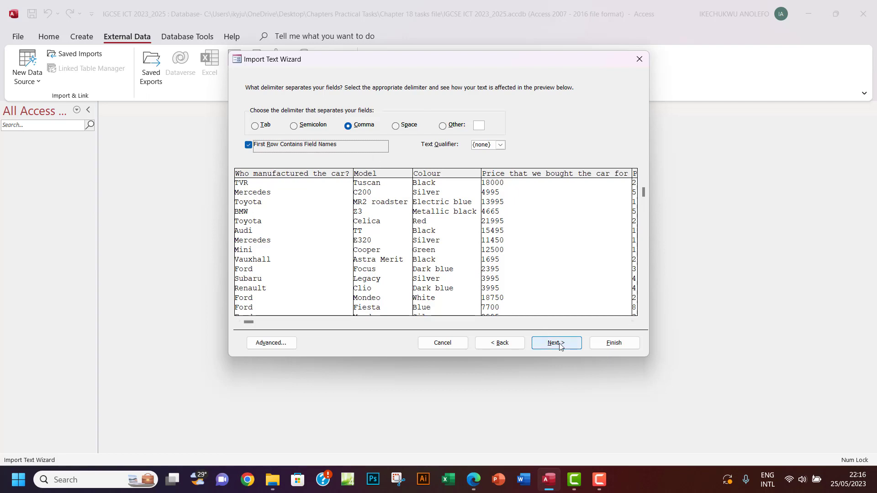
click(556, 342)
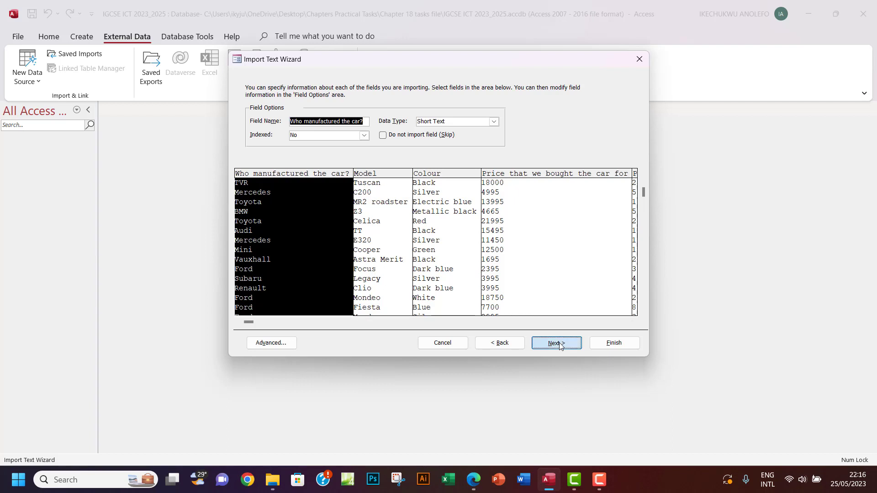
click(557, 342)
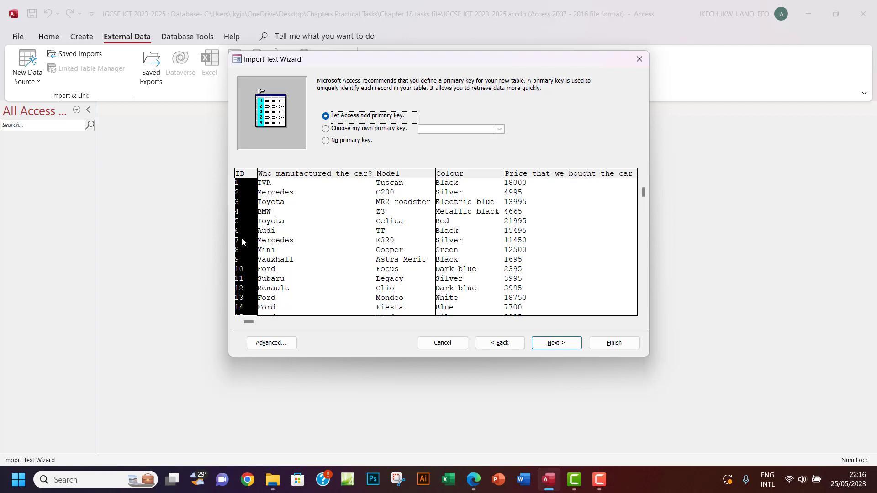
mouse_move(250, 227)
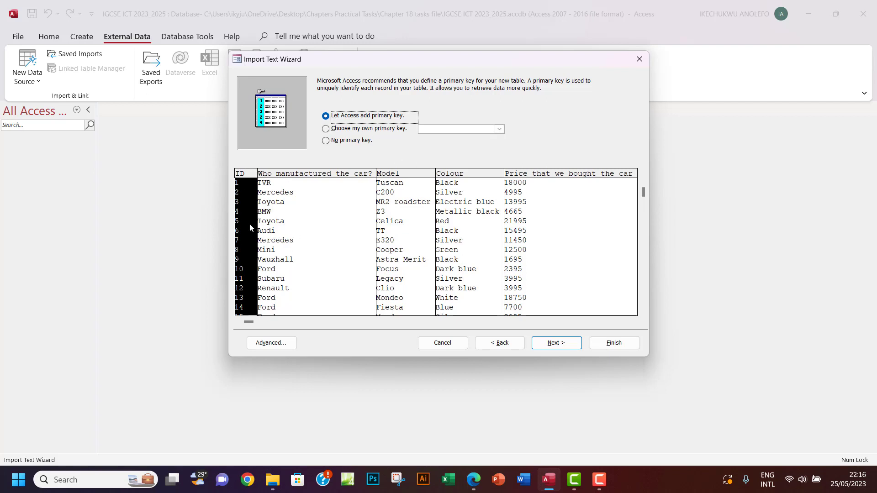
click(556, 343)
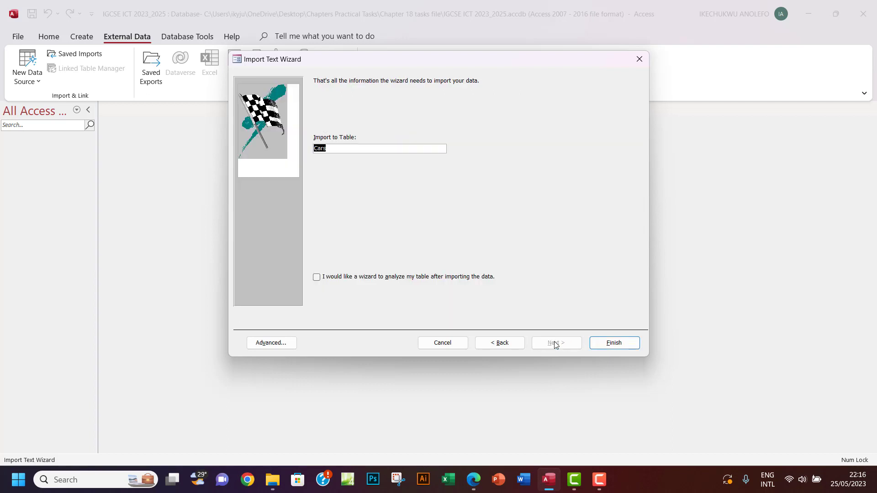
click(613, 342)
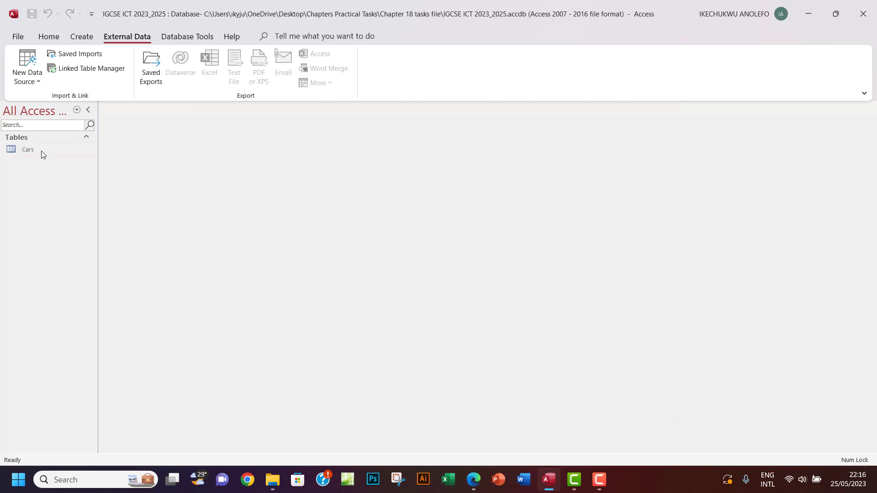
- Open the Cars table and switch it to Design View
double_click(26, 149)
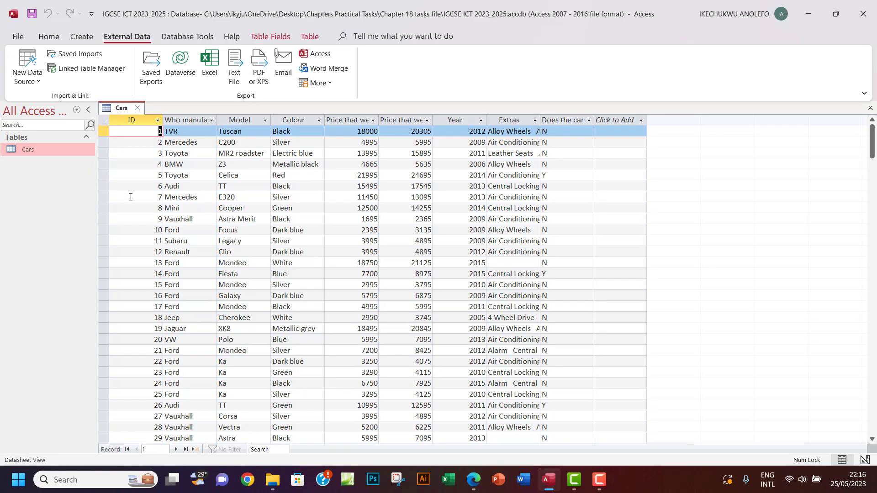
click(49, 36)
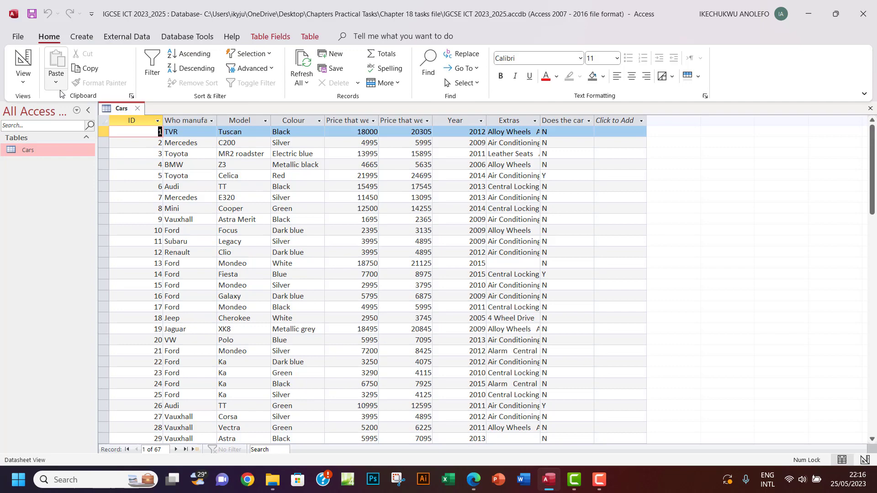
click(22, 63)
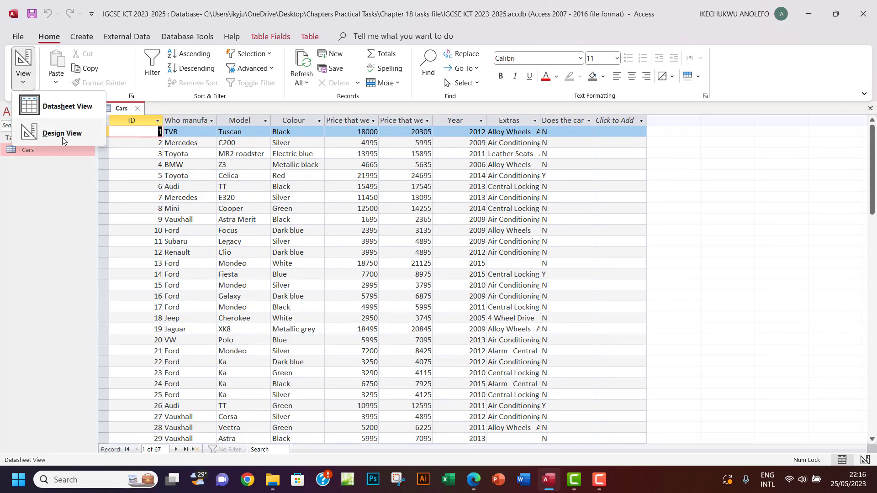
click(63, 134)
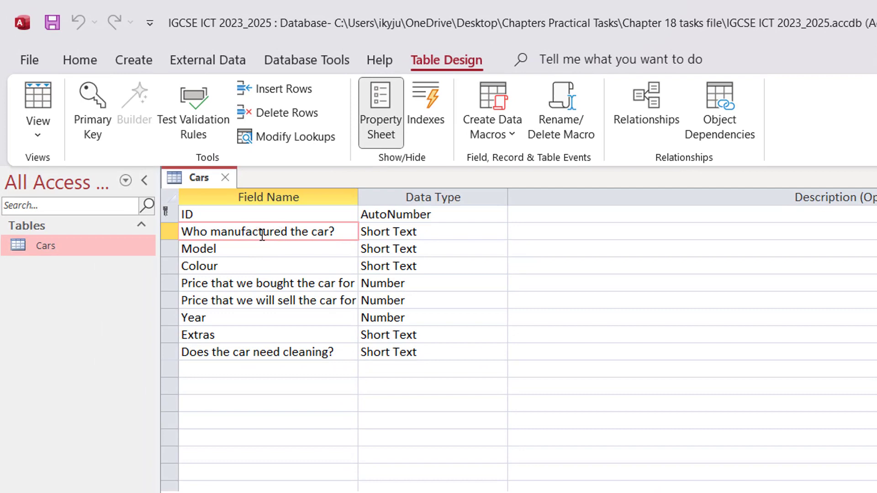
- Rename the manufacturer field to Make and move past the Colour field
double_click(261, 231)
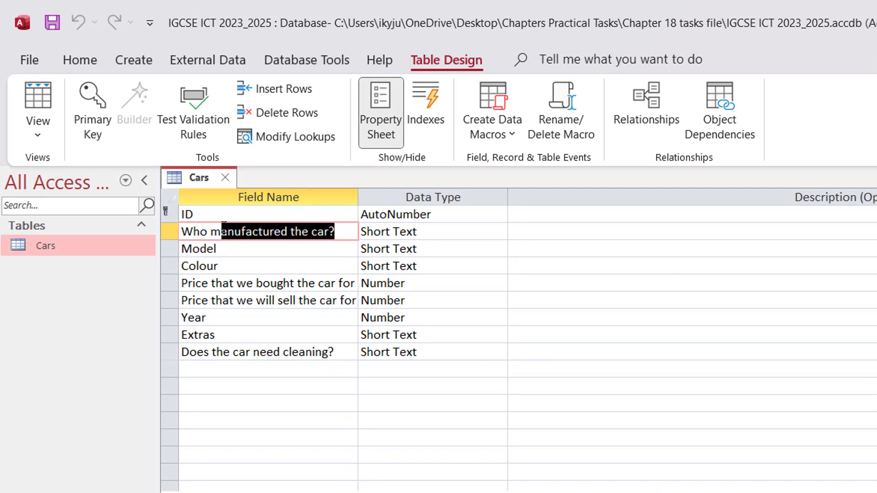
double_click(256, 231)
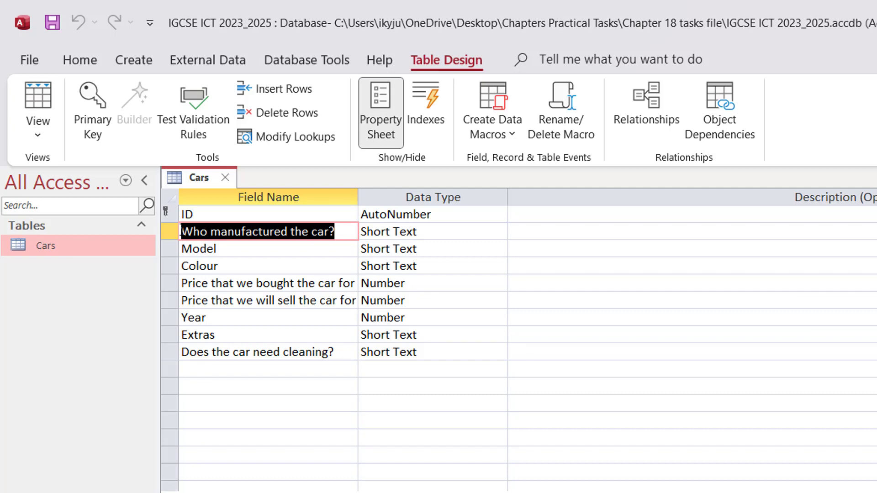
text(Make)
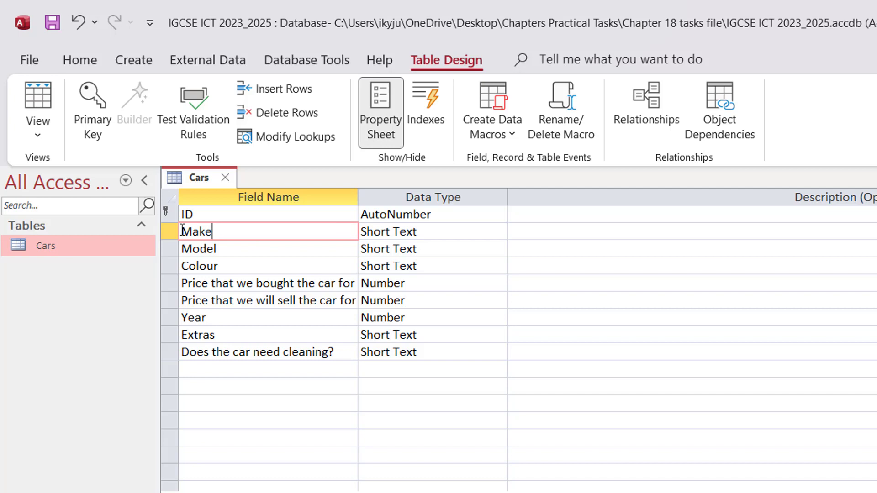
mouse_move(222, 272)
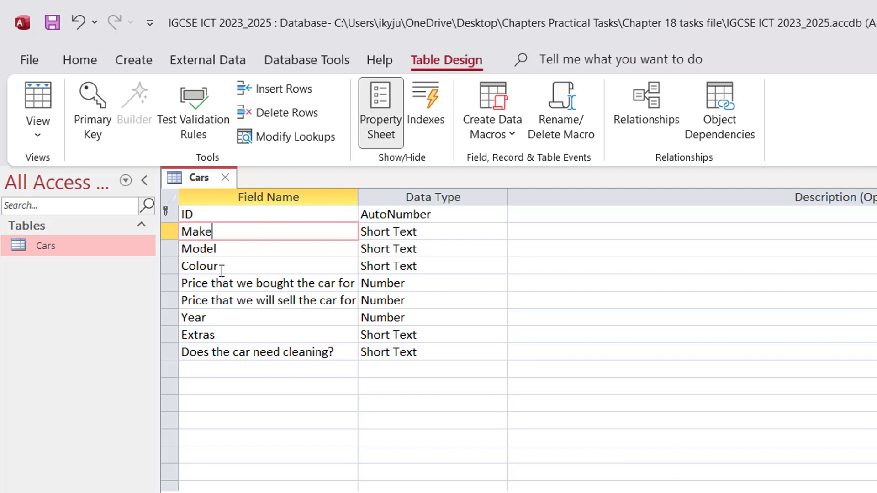
click(224, 266)
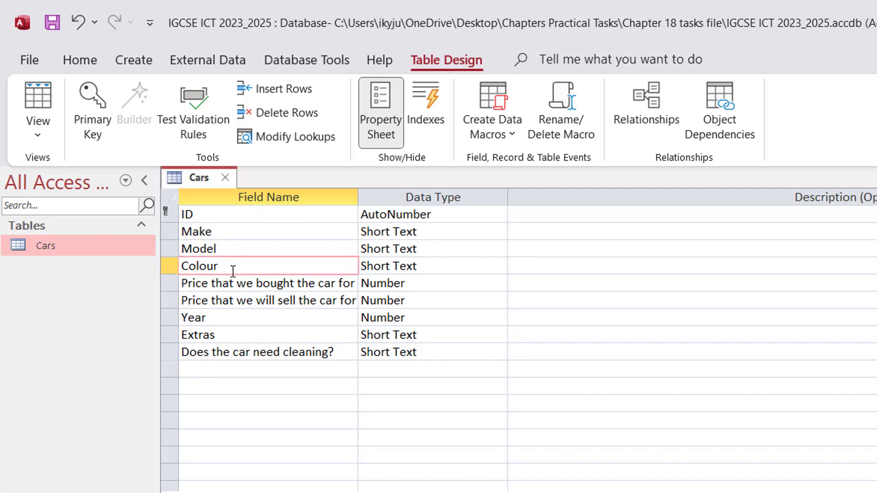
mouse_move(390, 202)
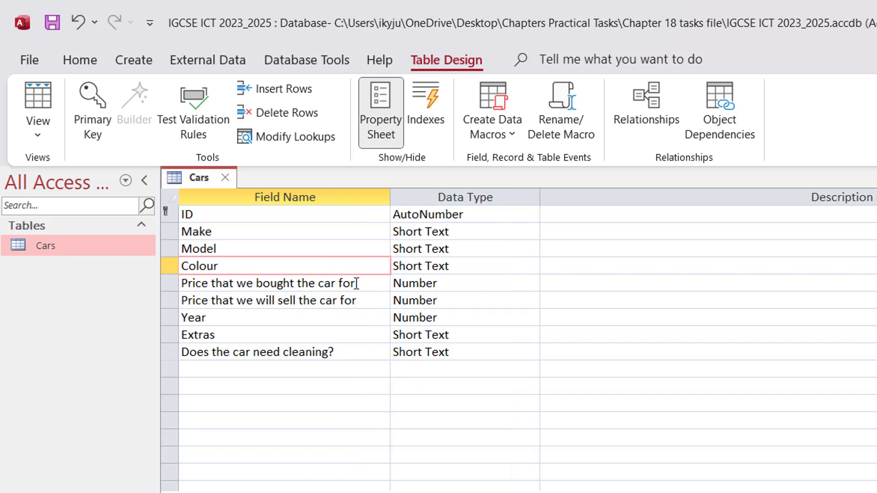
- Rename the bought-price and sold-price fields to PPrice and SPrice
triple_click(269, 283)
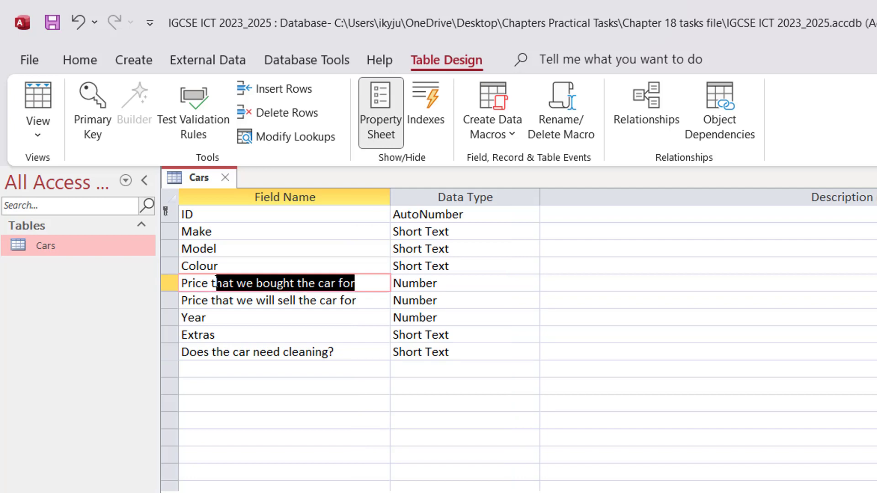
key(Delete)
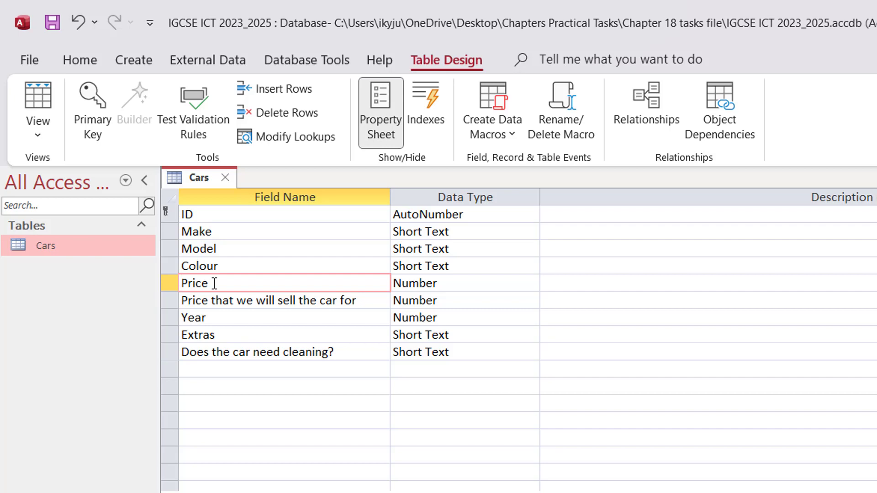
text(P)
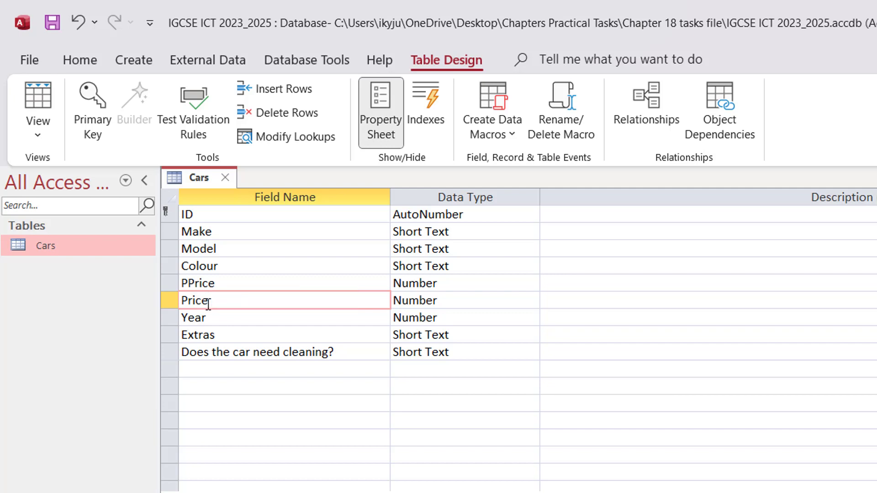
key(Backspace)
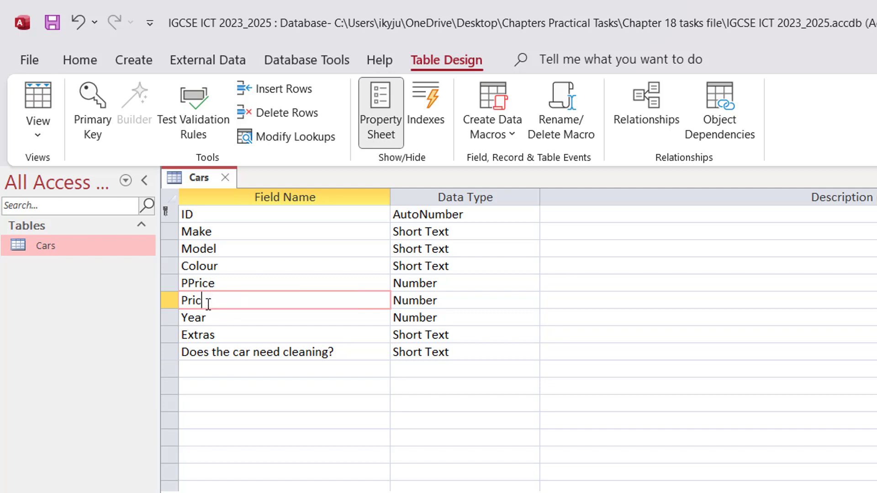
text(e)
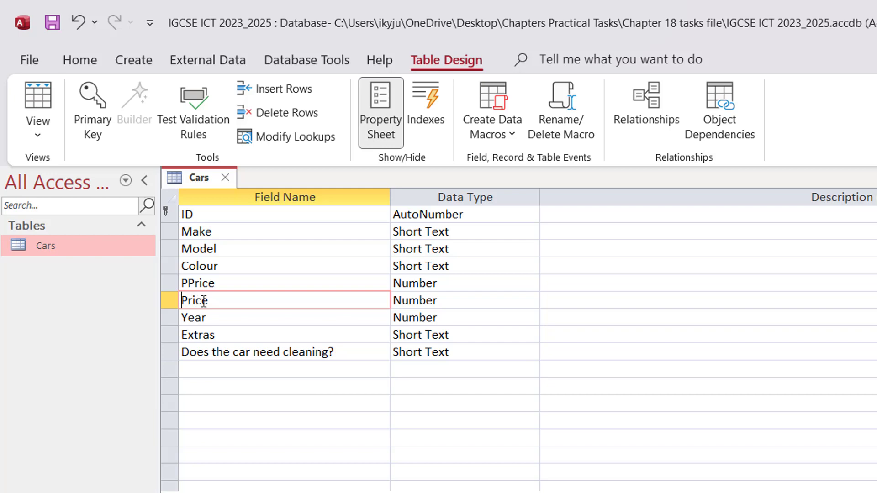
text(SPrice)
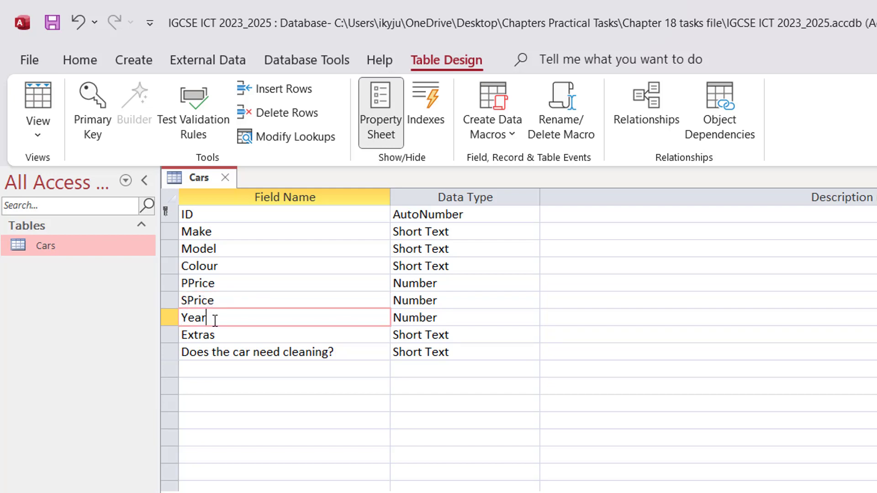
- Rename the cleaning field to Valet
click(213, 335)
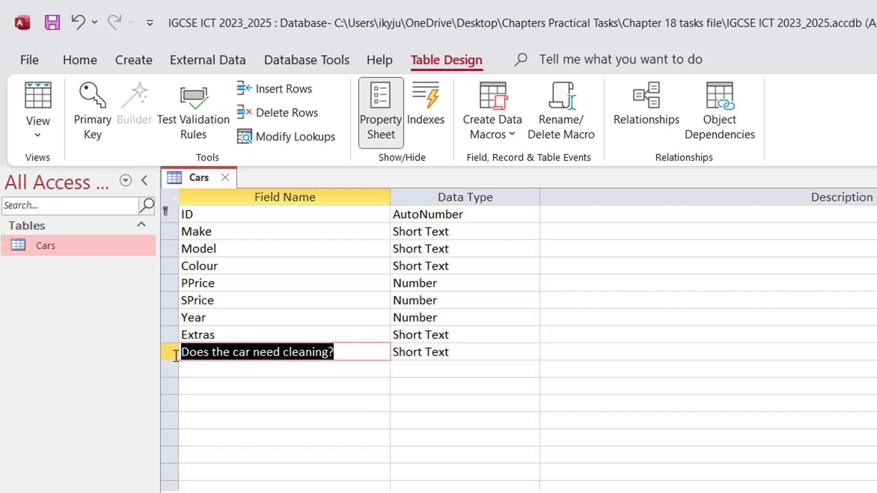
text(Valet)
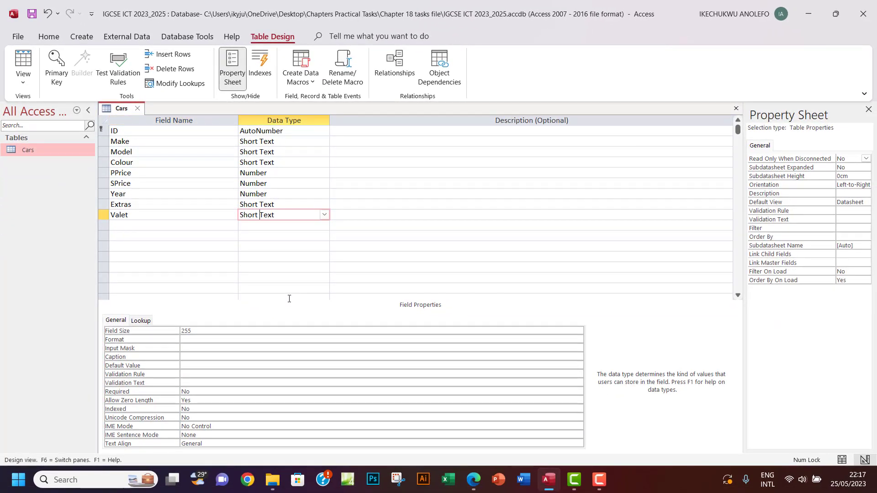
mouse_move(473, 480)
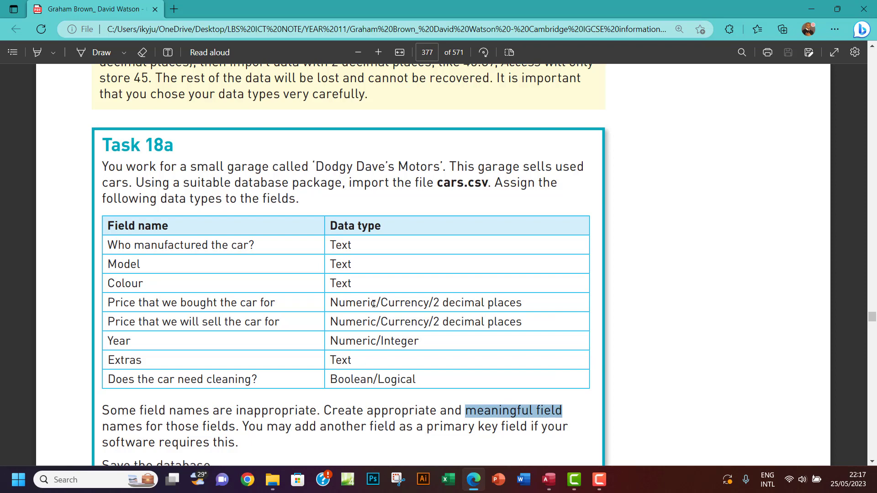
- Highlight the Task 18a field and data type table in the Edge PDF
drag(110, 245, 247, 379)
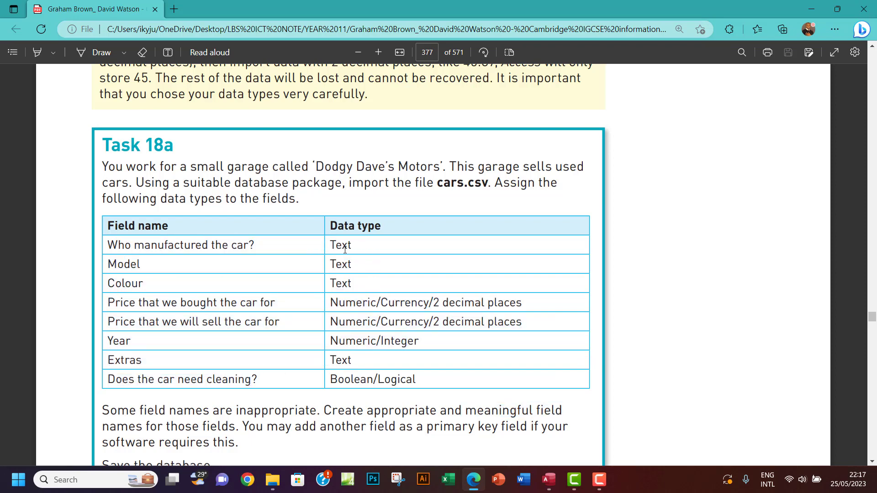
mouse_move(405, 441)
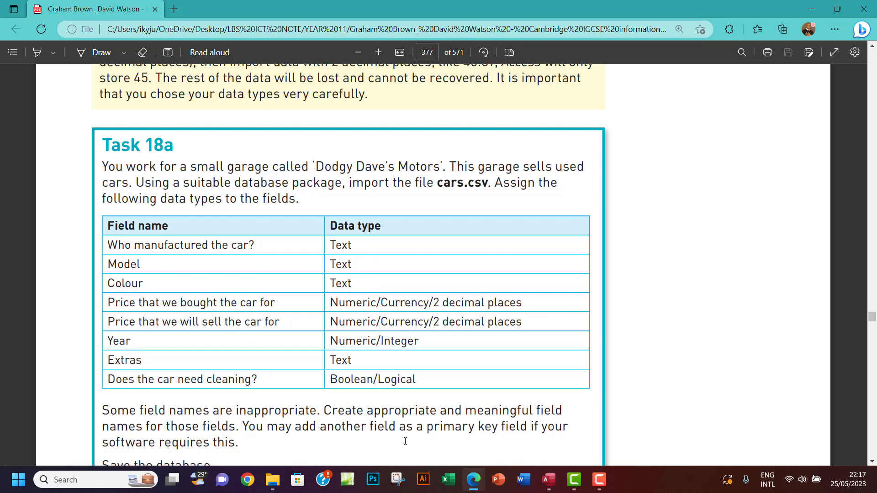
mouse_move(547, 480)
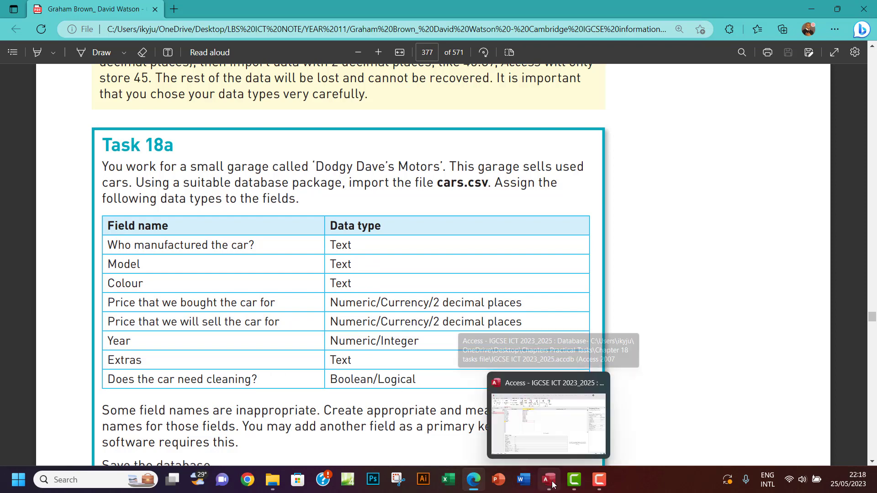
- Set Make, Model and Colour to Long Text in the Cars table design
click(547, 480)
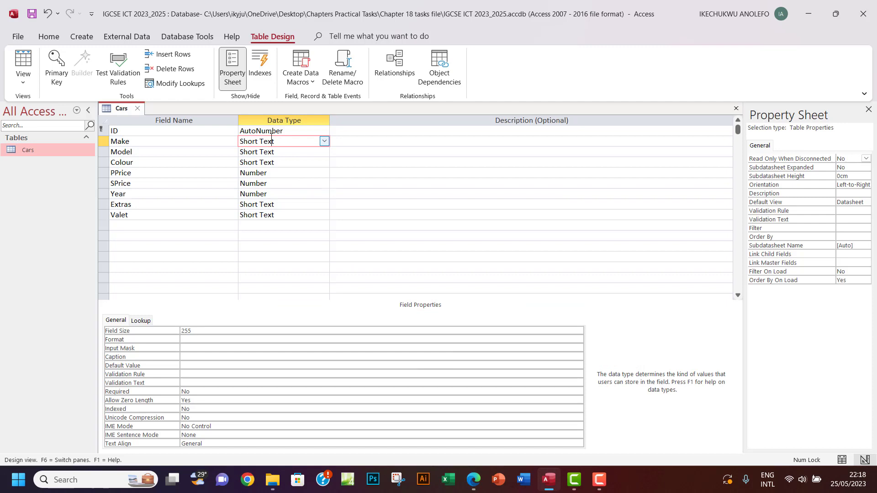
click(256, 152)
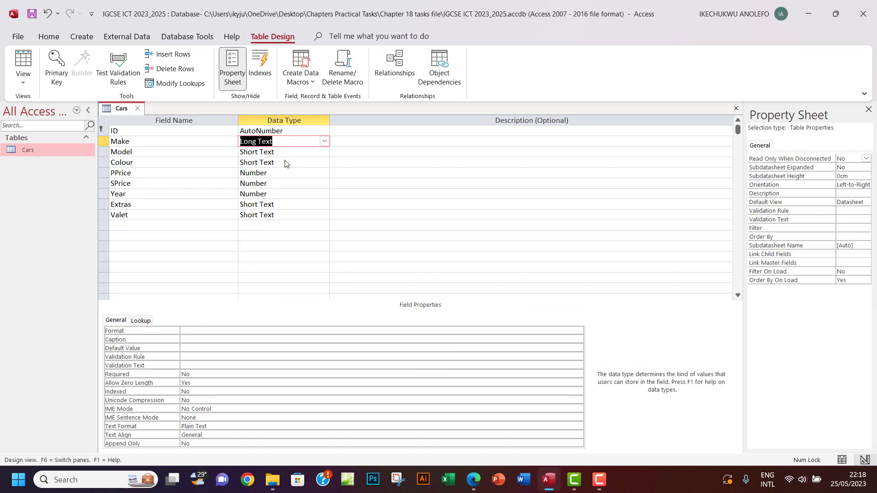
click(324, 151)
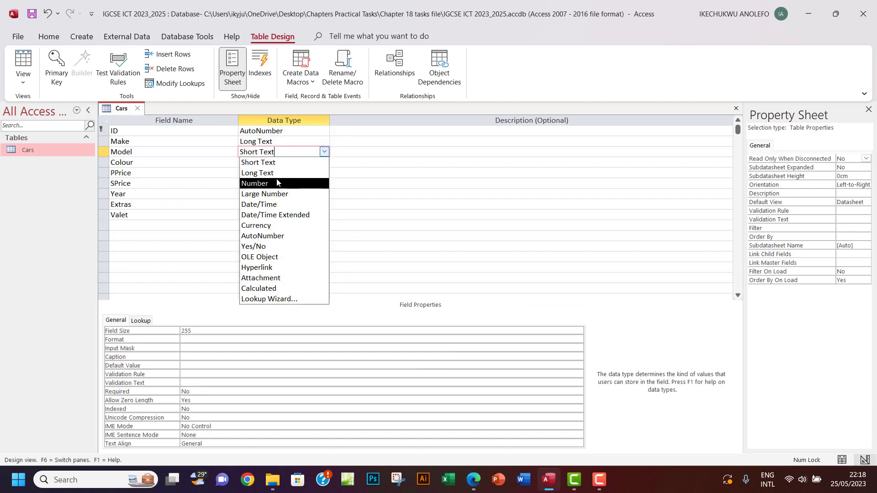
click(254, 183)
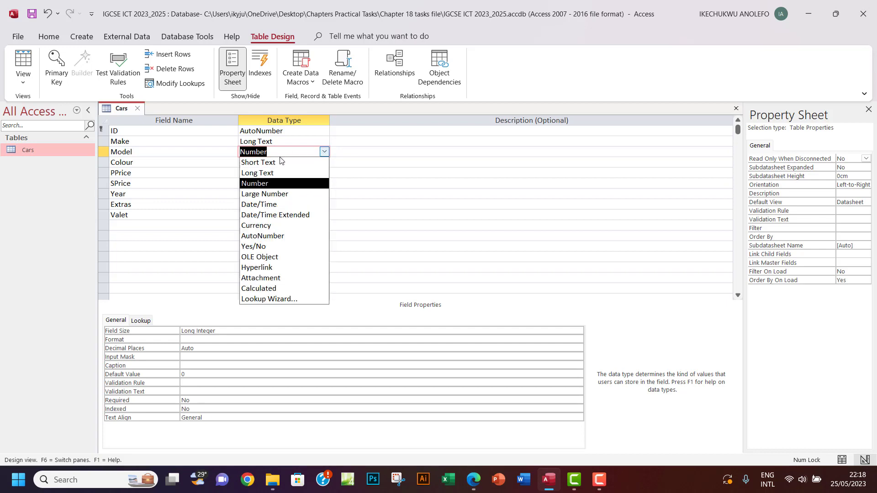
click(257, 163)
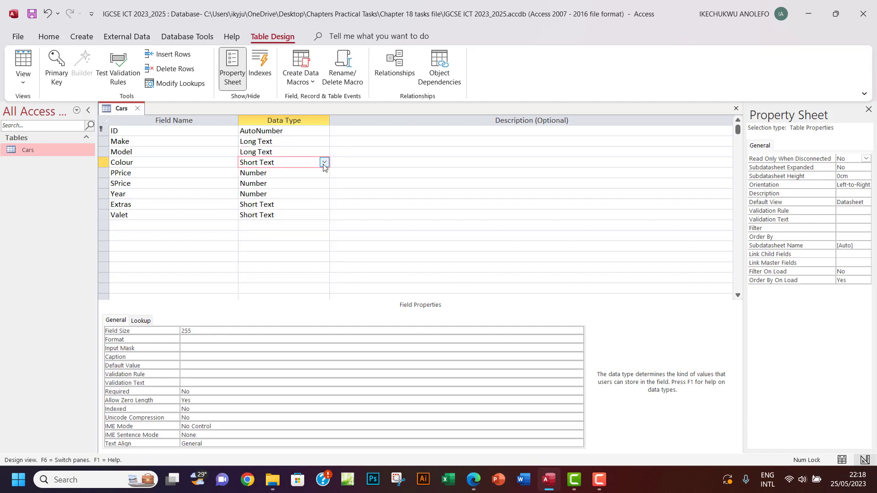
click(256, 162)
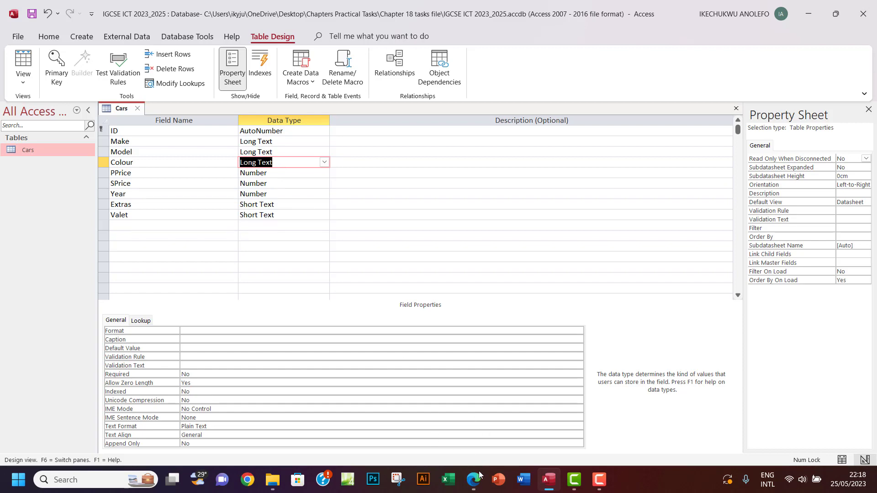
click(471, 479)
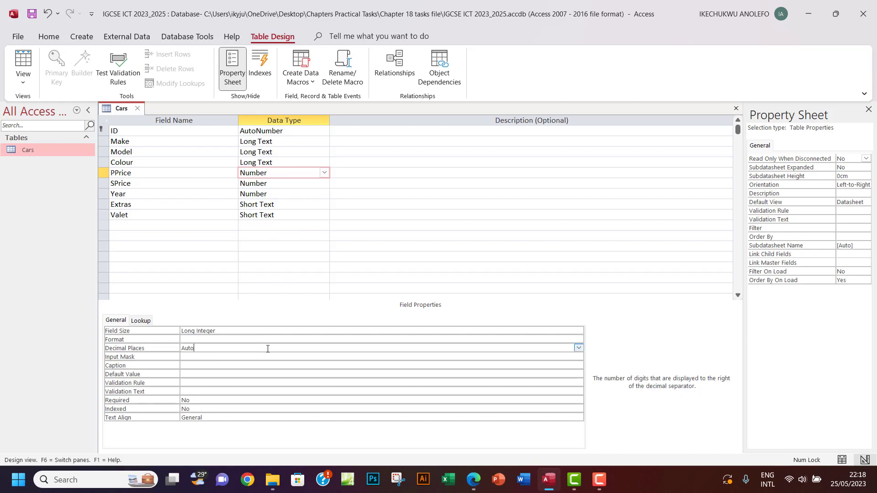
- Give PPrice Euro format with 2 decimal places
click(578, 348)
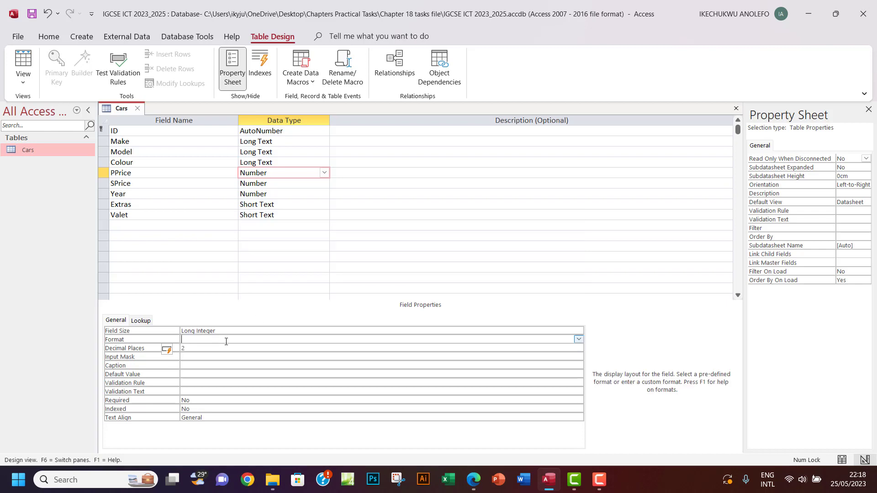
click(577, 339)
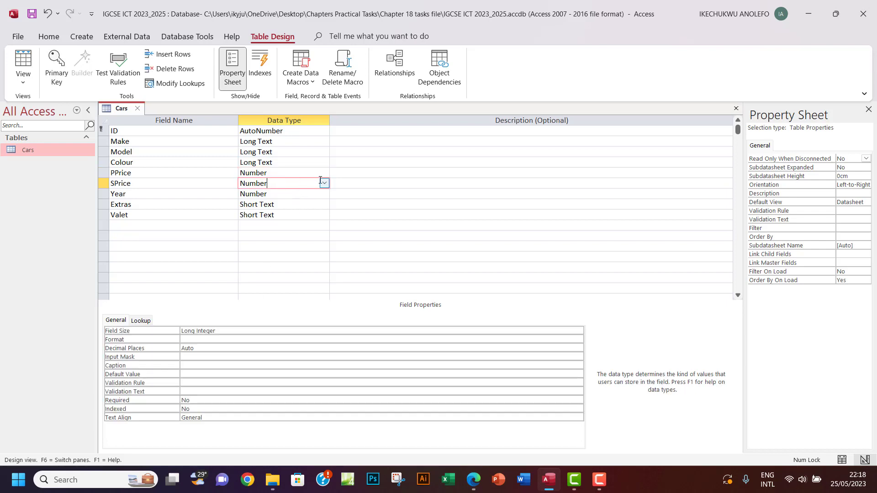
- Give SPrice Euro format with 2 decimal places
click(324, 184)
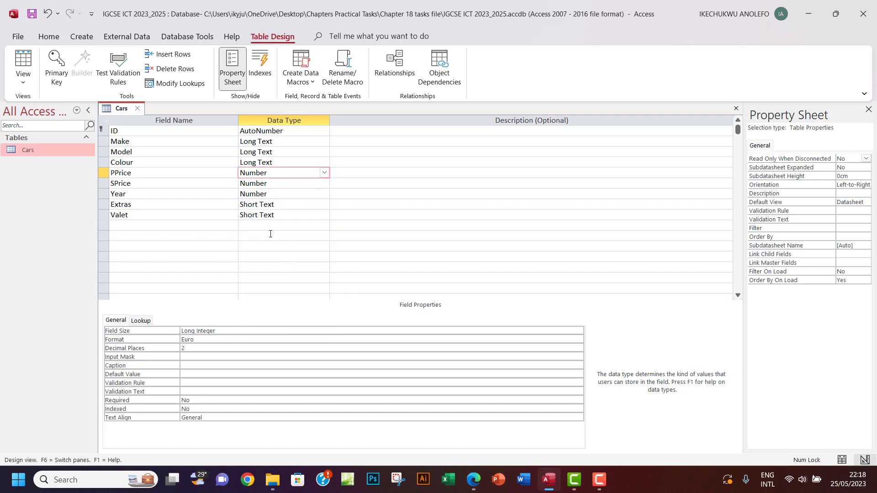
click(279, 183)
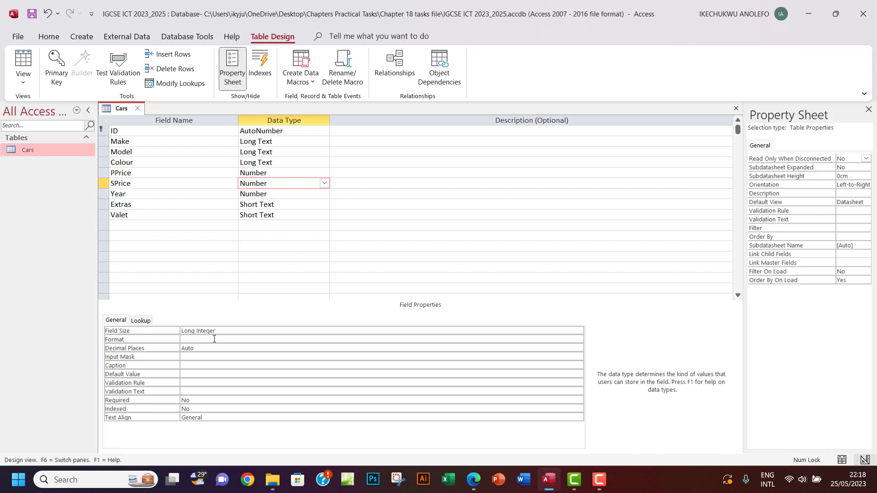
click(577, 339)
text(Euro)
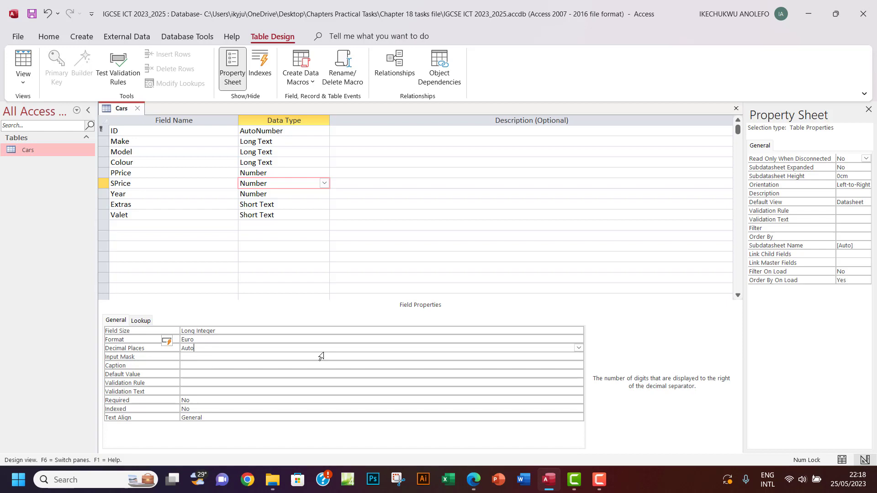
click(578, 347)
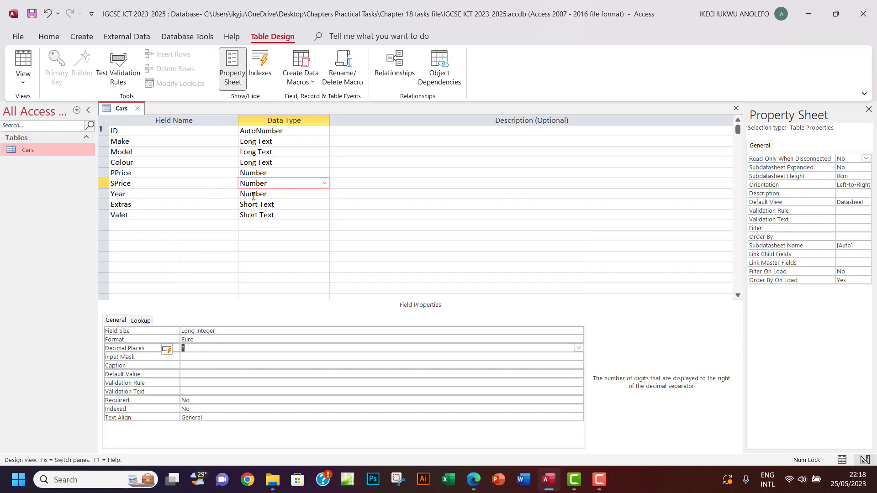
click(473, 480)
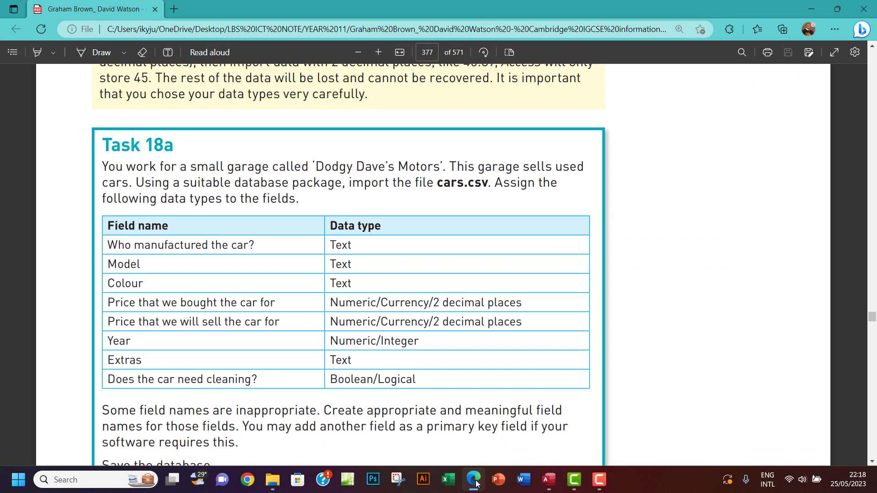
- Review the Task 18a data type table in the Edge PDF
double_click(374, 340)
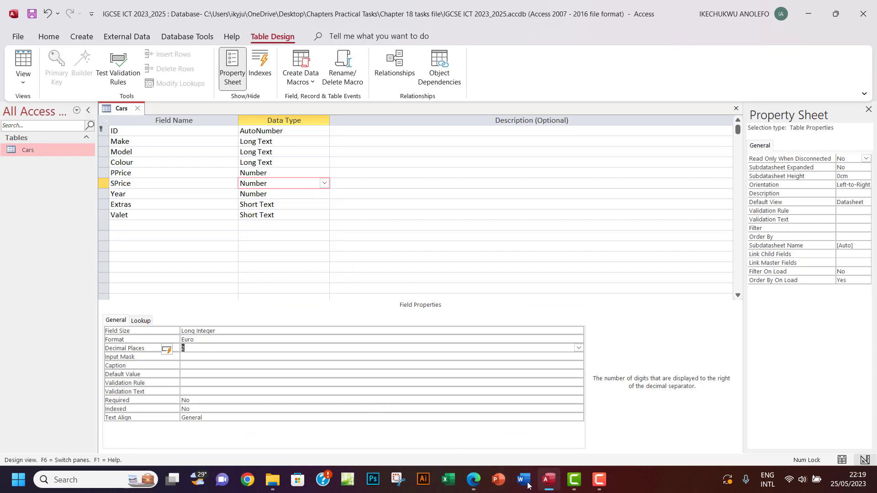
- Set Extras to Long Text and Valet to Yes/No in the Cars design
click(473, 480)
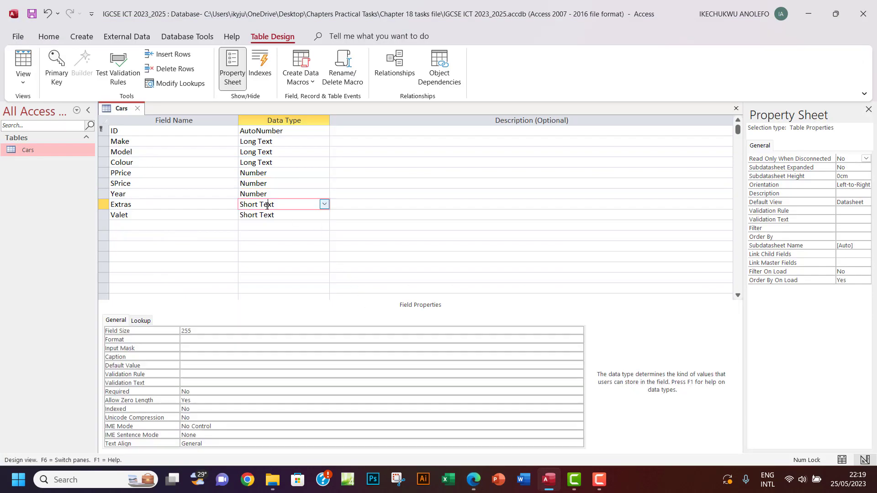
click(323, 204)
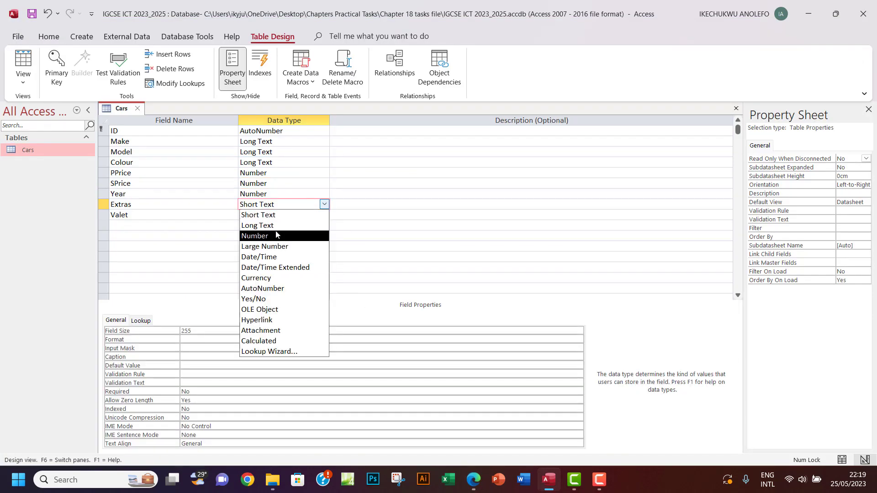
click(257, 226)
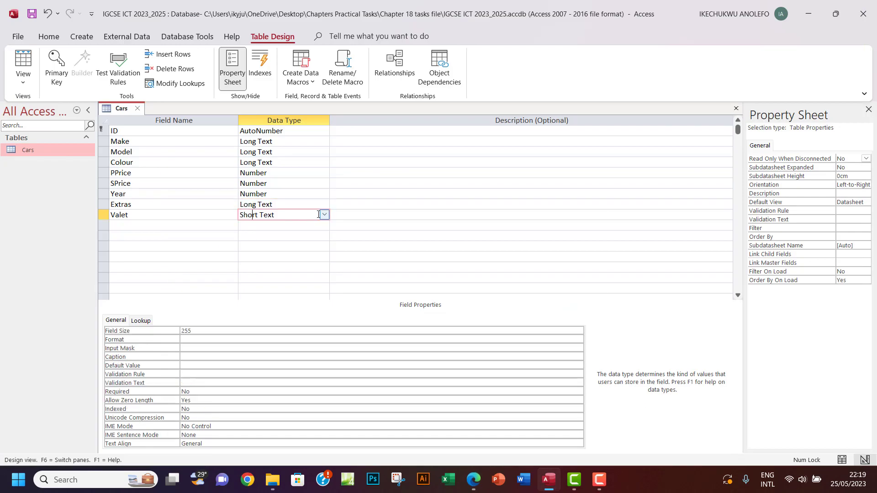
click(323, 215)
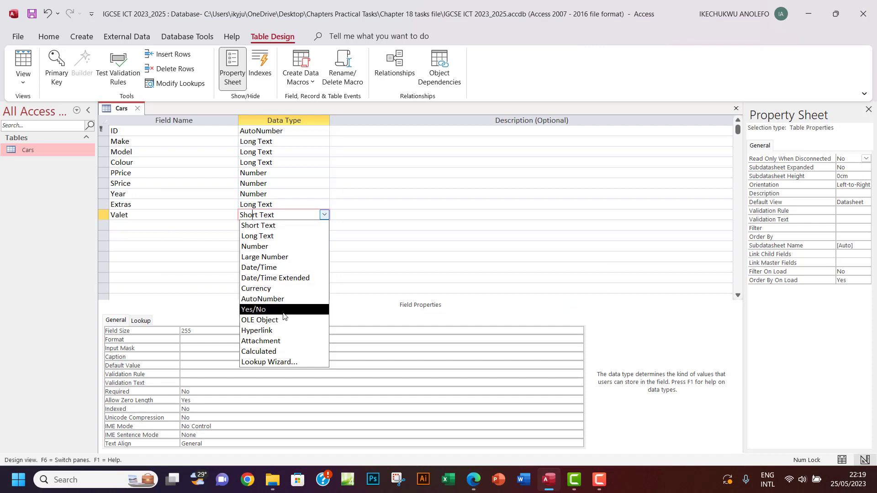
click(253, 309)
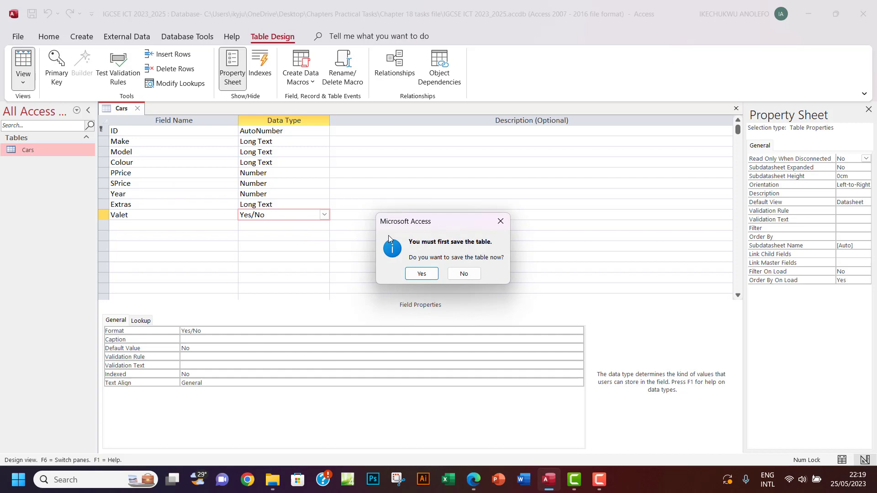
- Save the table and accept the data conversion warning to reach Datasheet View
click(421, 273)
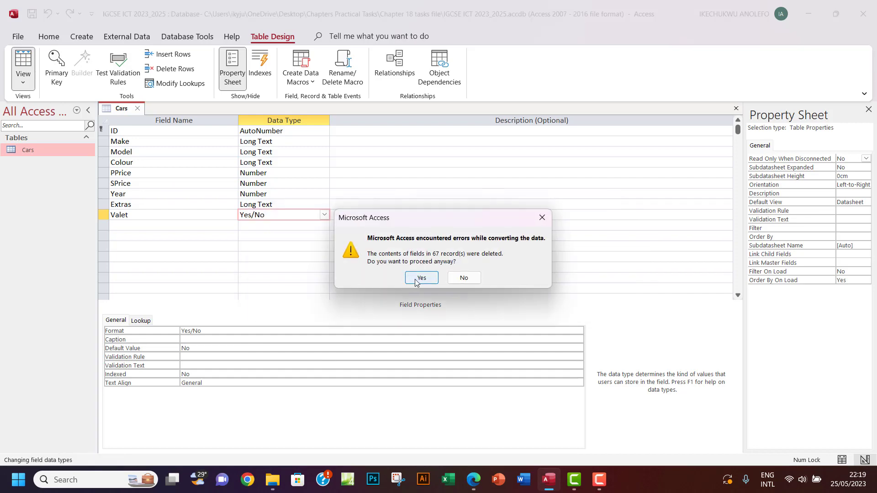
click(420, 278)
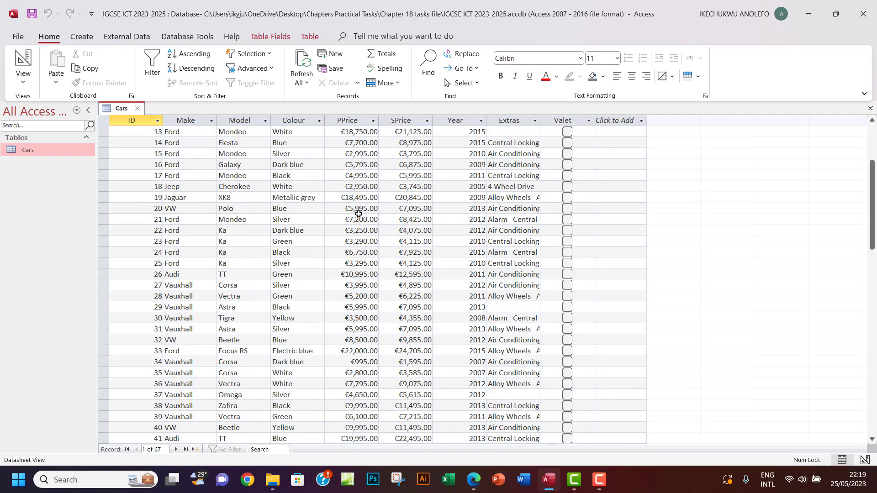
- Widen the Extras column in the datasheet so the full extras lists show
scroll(down, 3)
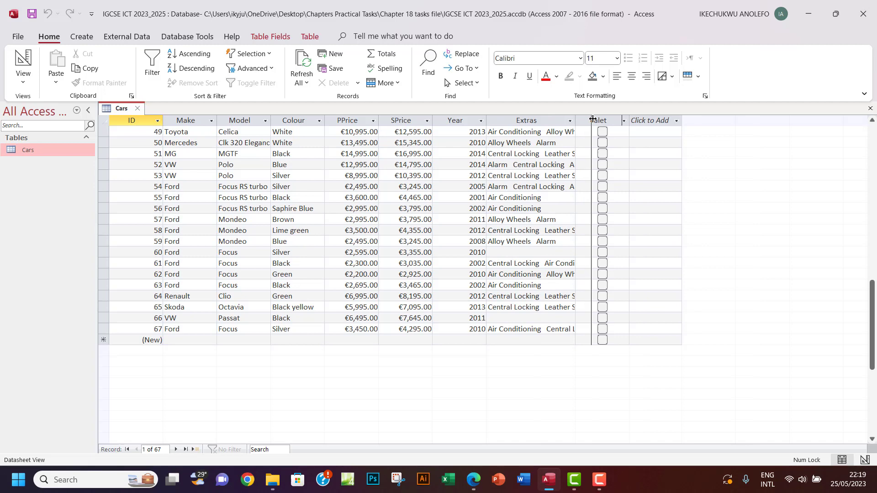
click(586, 120)
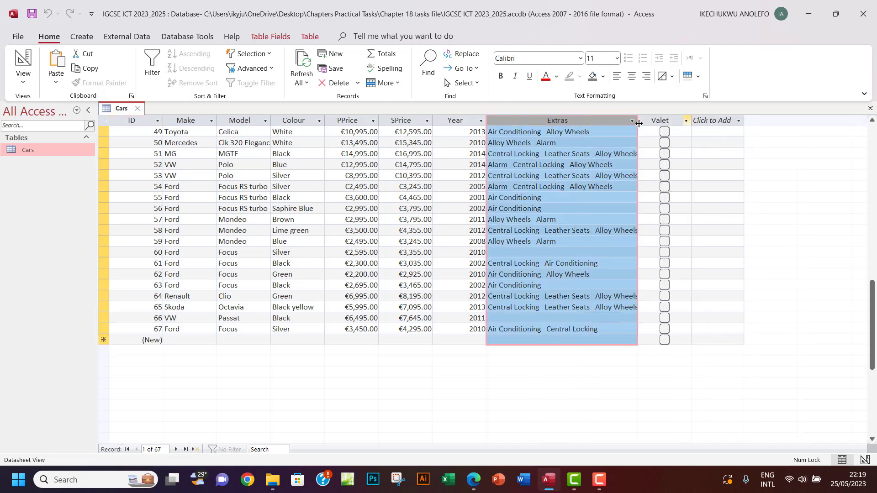
drag(638, 123, 683, 123)
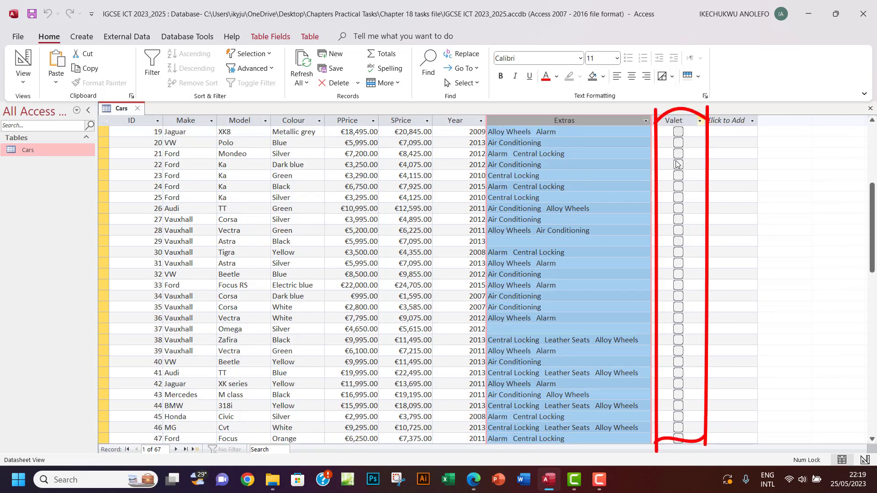
mouse_move(677, 204)
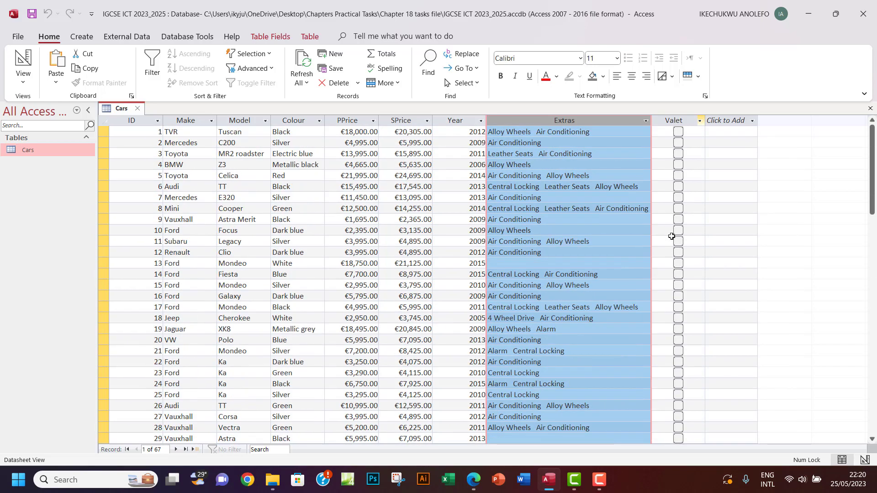
scroll(down, 3)
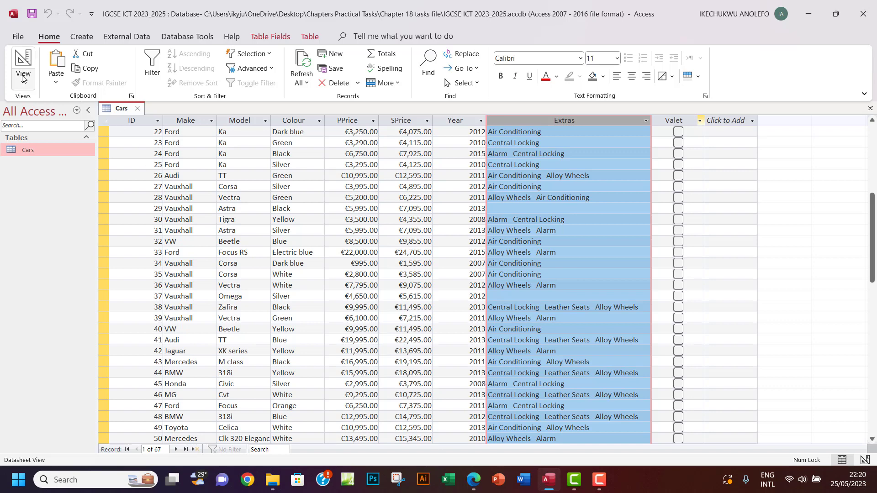
- Set Valet's Display Control to Text Box so the Cars datasheet reads No for every car
click(22, 67)
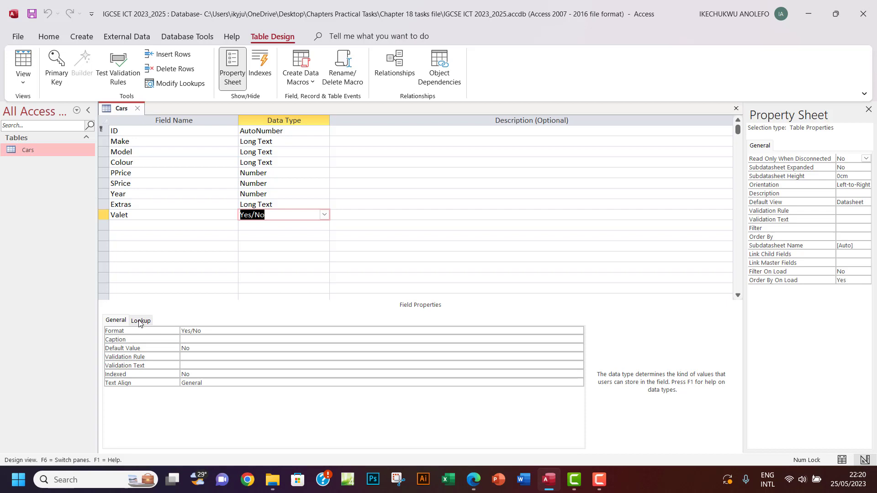
click(140, 319)
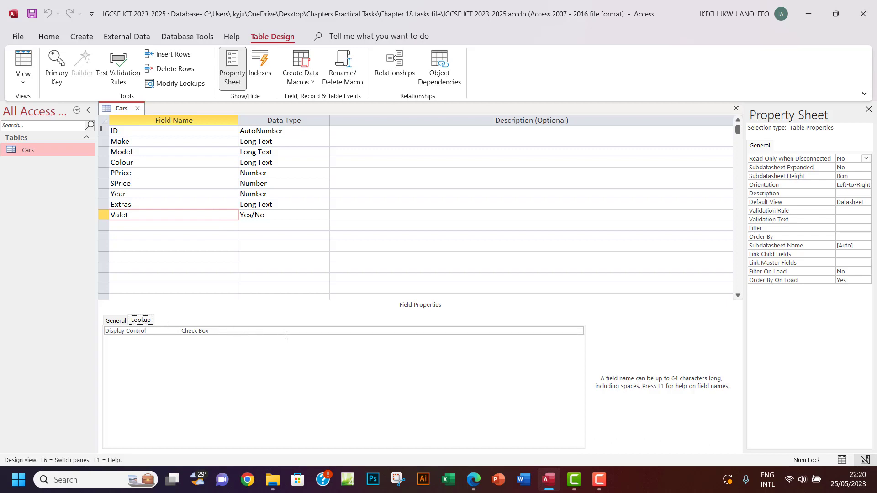
click(579, 331)
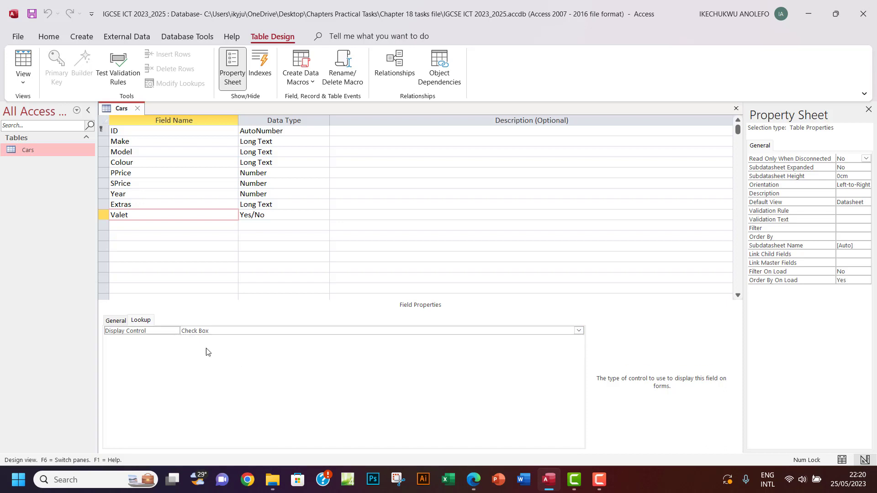
click(380, 331)
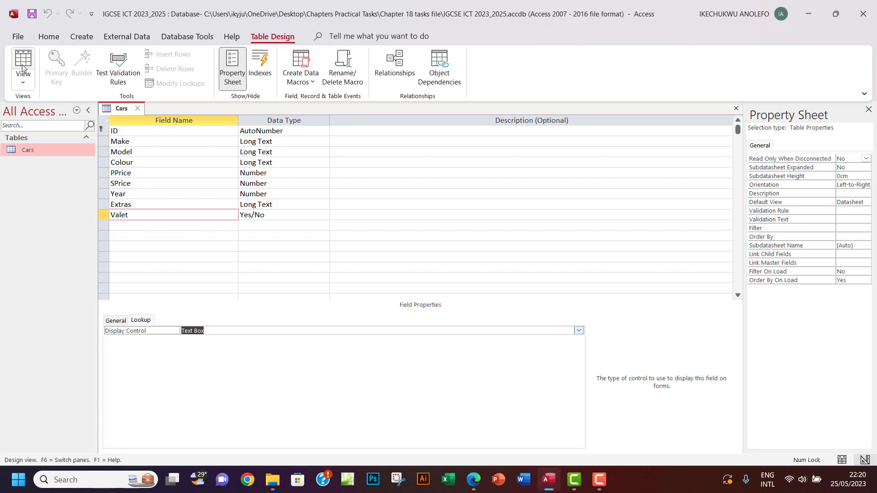
click(22, 61)
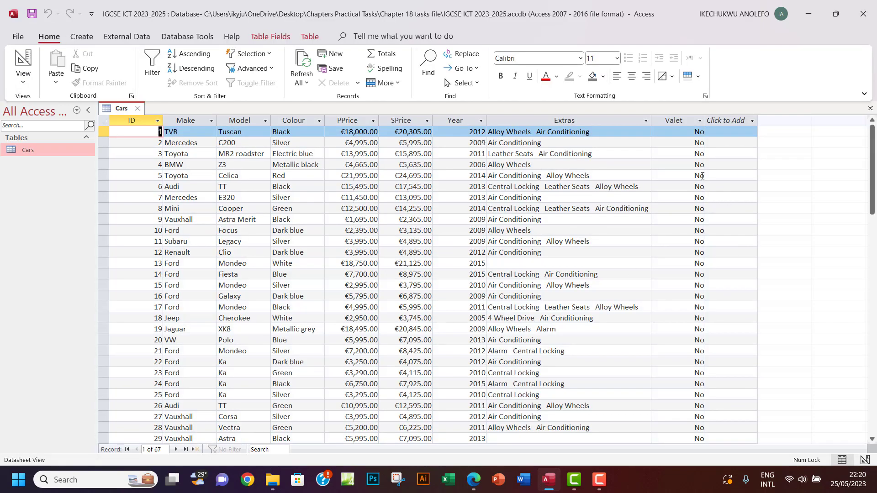
scroll(down, 3)
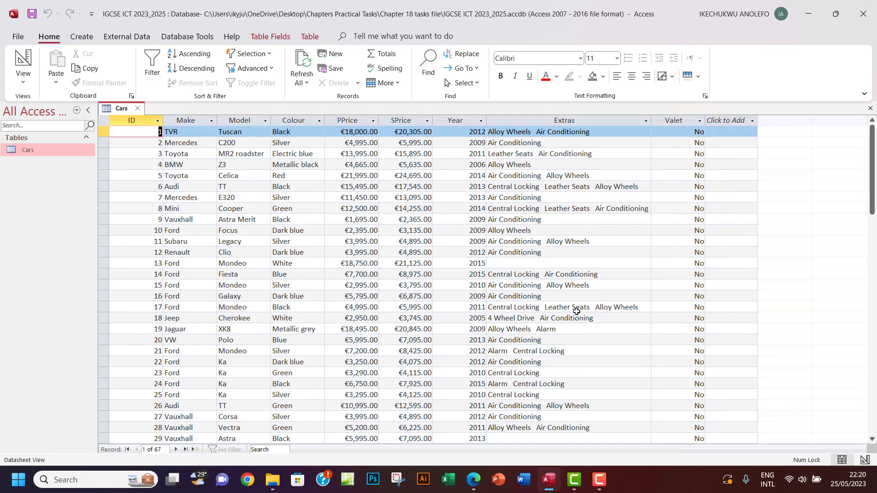
mouse_move(563, 312)
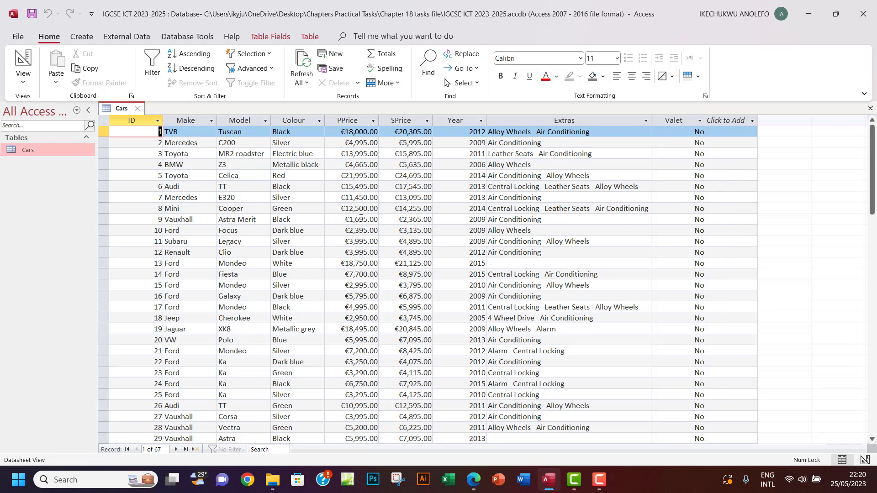
mouse_move(284, 208)
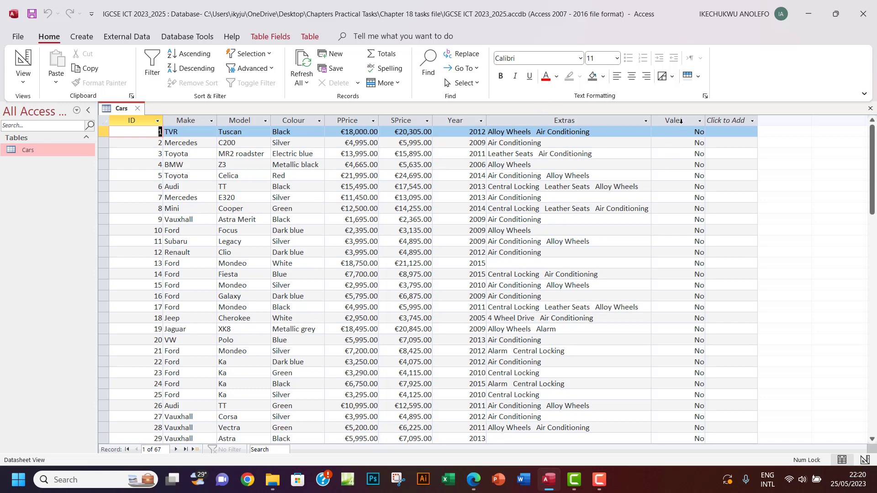
click(673, 120)
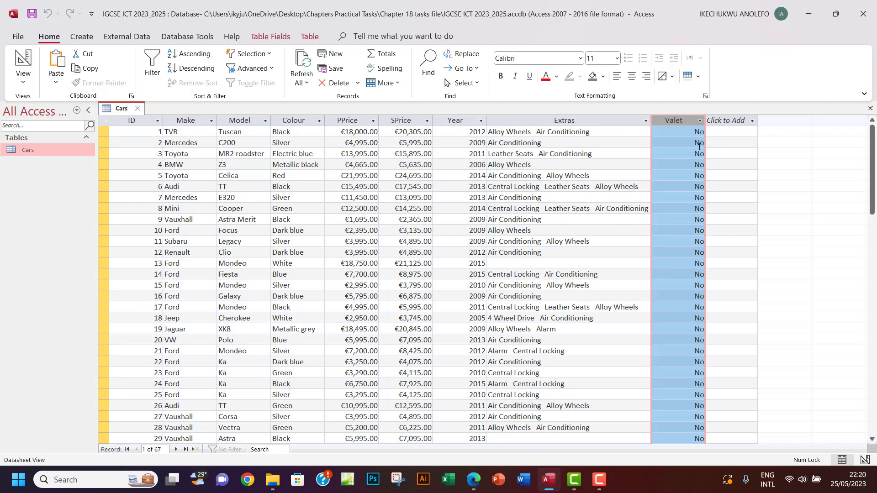
mouse_move(697, 146)
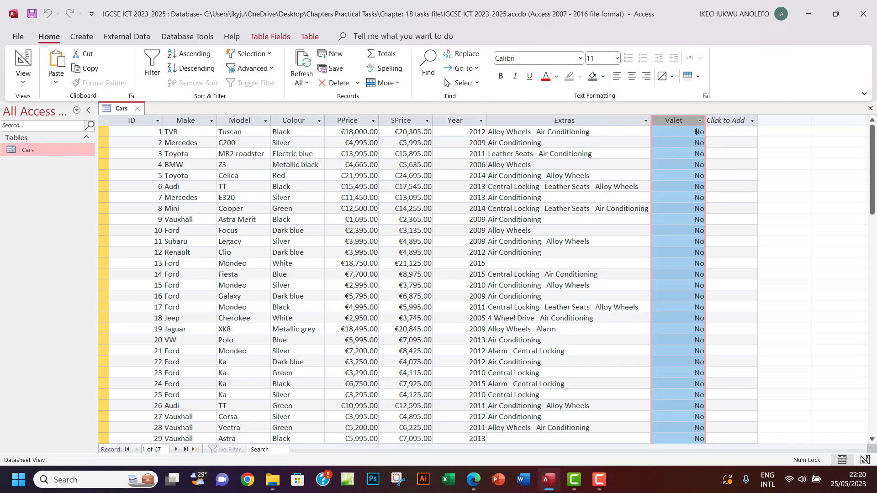
mouse_move(599, 211)
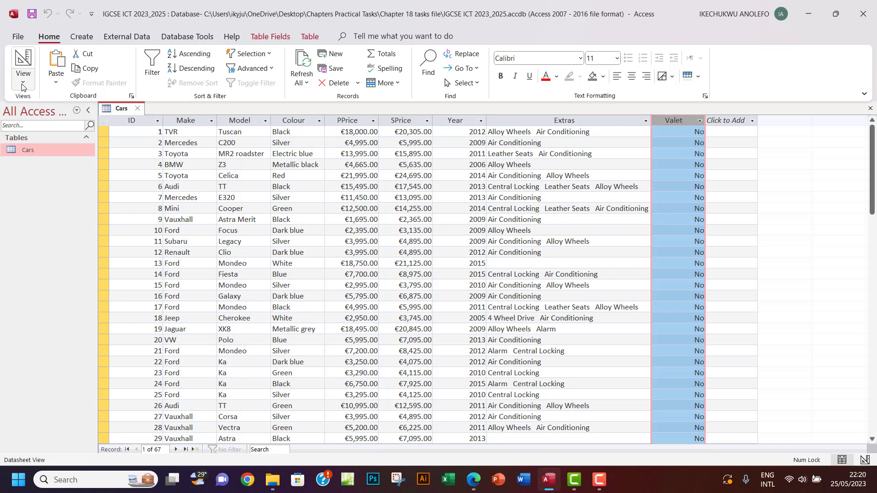
mouse_move(471, 482)
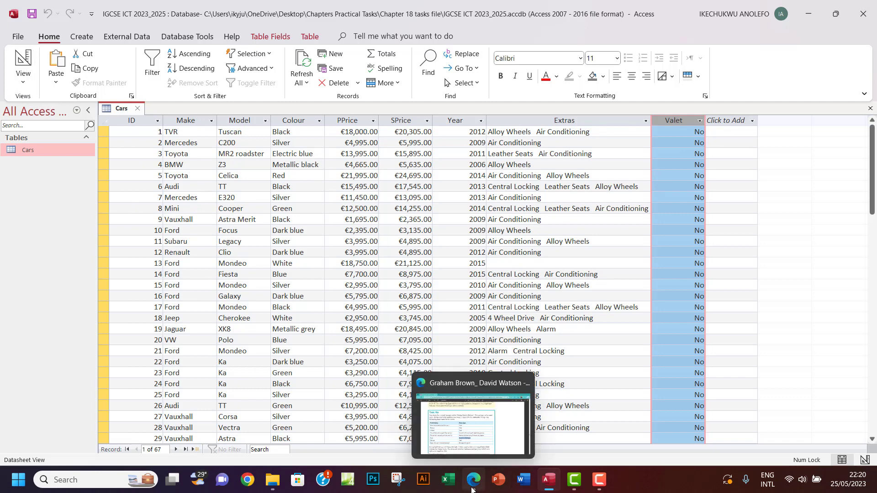
- Switch to the Task 18a PDF in Edge and scroll to its closing save-the-database step
click(472, 428)
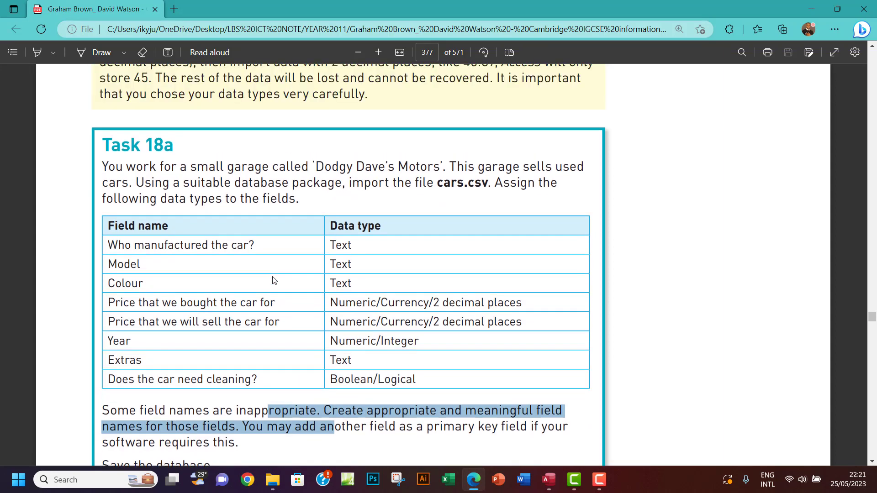
scroll(down, 3)
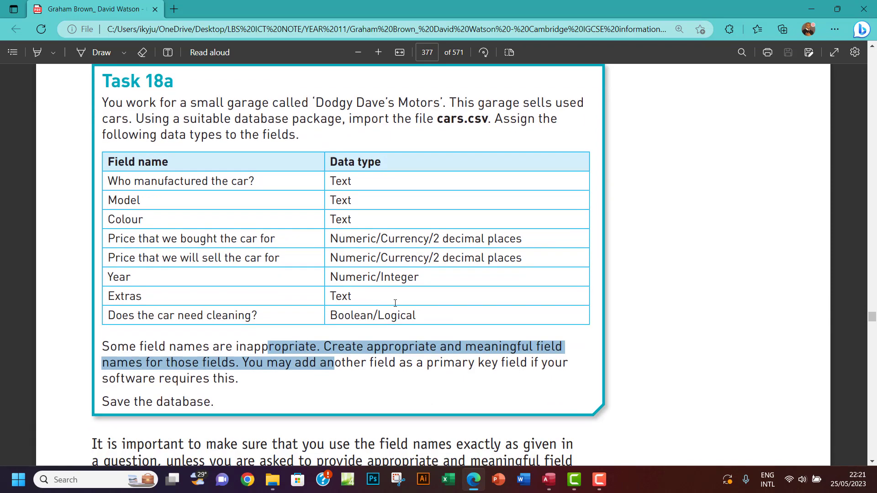